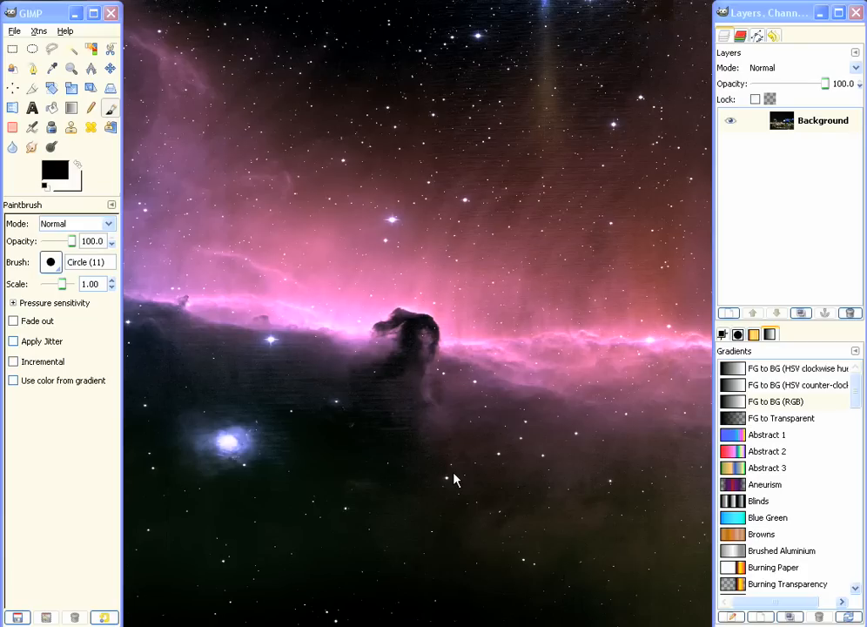
pyautogui.moveTo(348, 383)
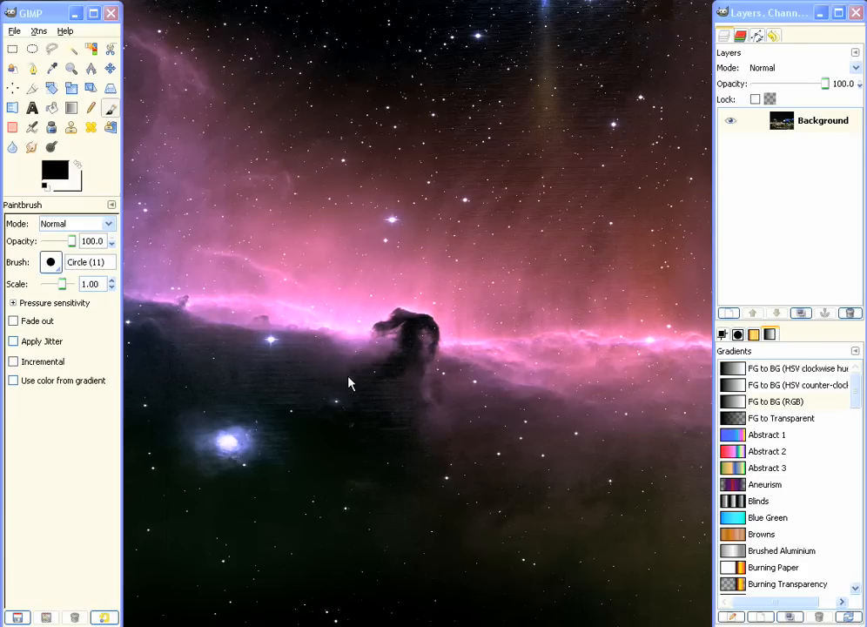
pyautogui.moveTo(347, 379)
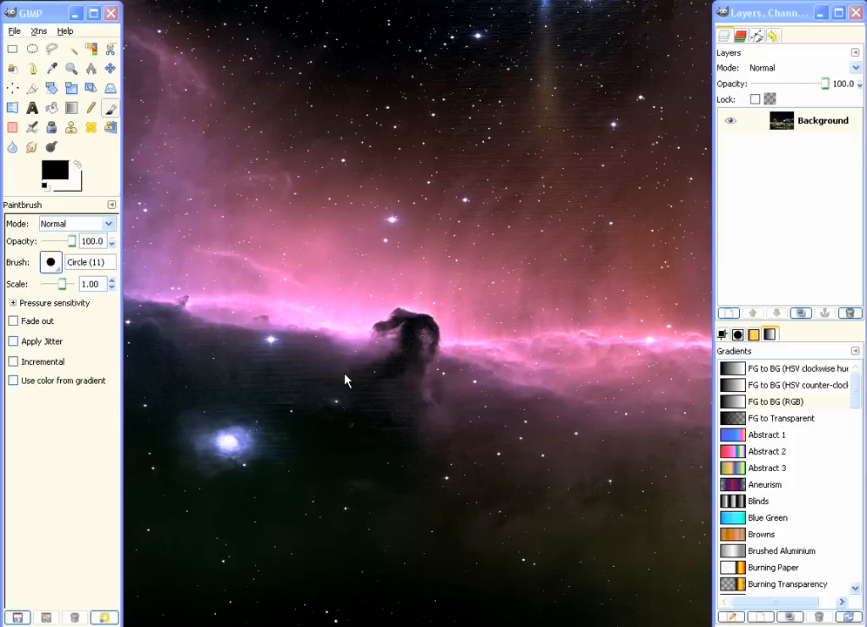
pyautogui.moveTo(341, 369)
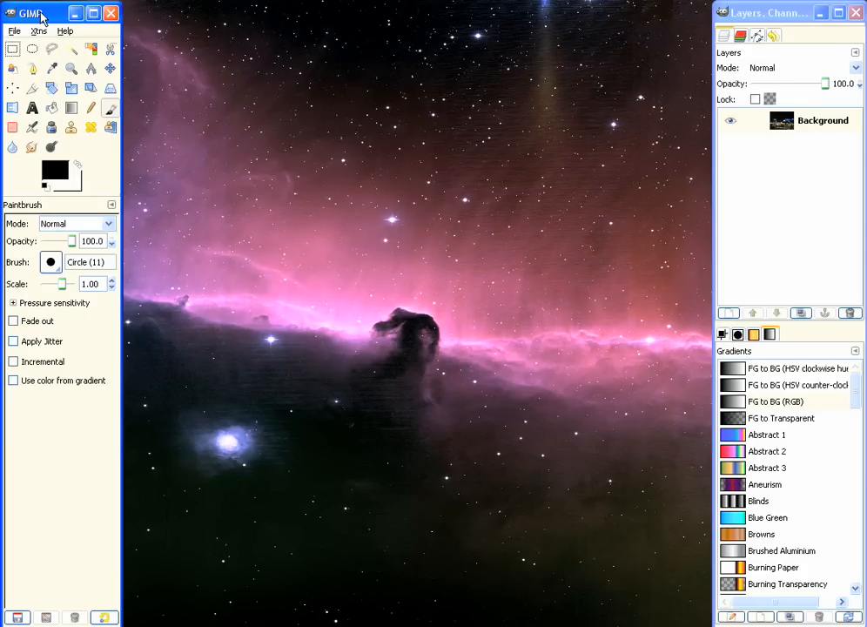
# - Create a new 800×800 image from the 800x600 template with height changed to 800
pyautogui.click(14, 31)
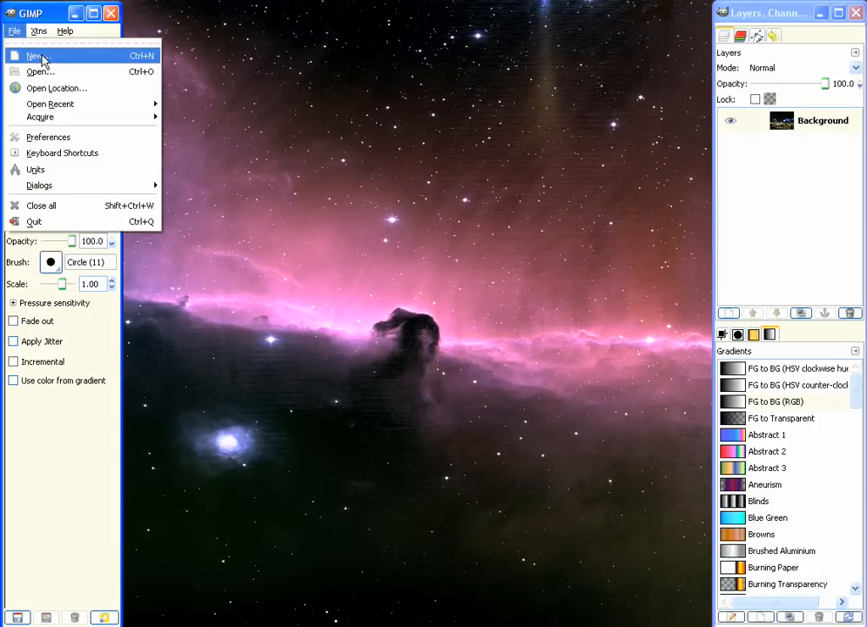
pyautogui.click(34, 54)
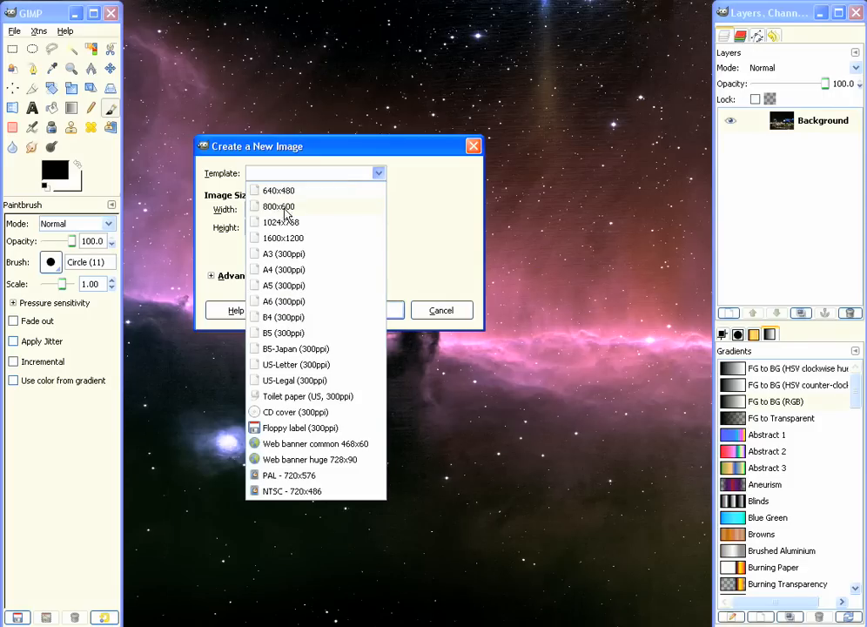
pyautogui.click(278, 205)
pyautogui.write('800')
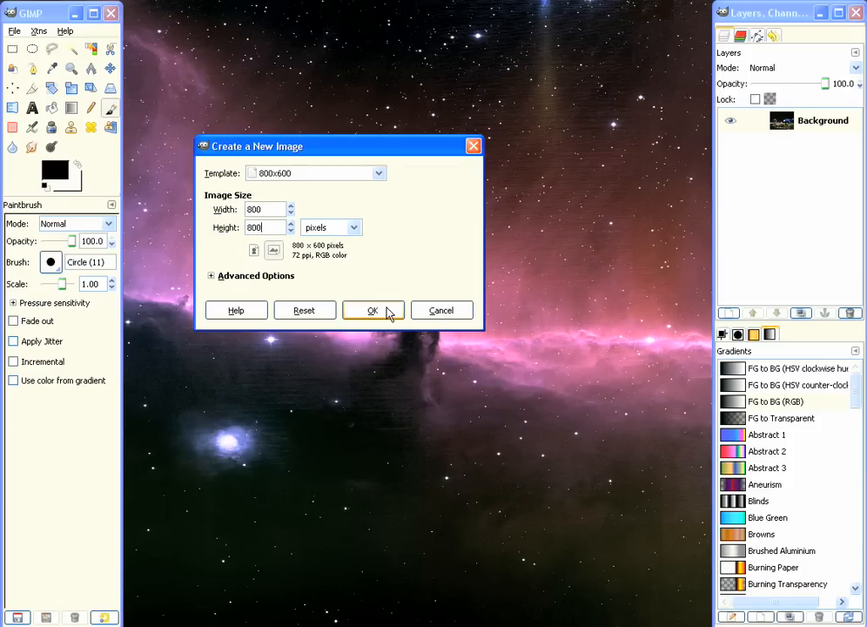
pyautogui.click(373, 310)
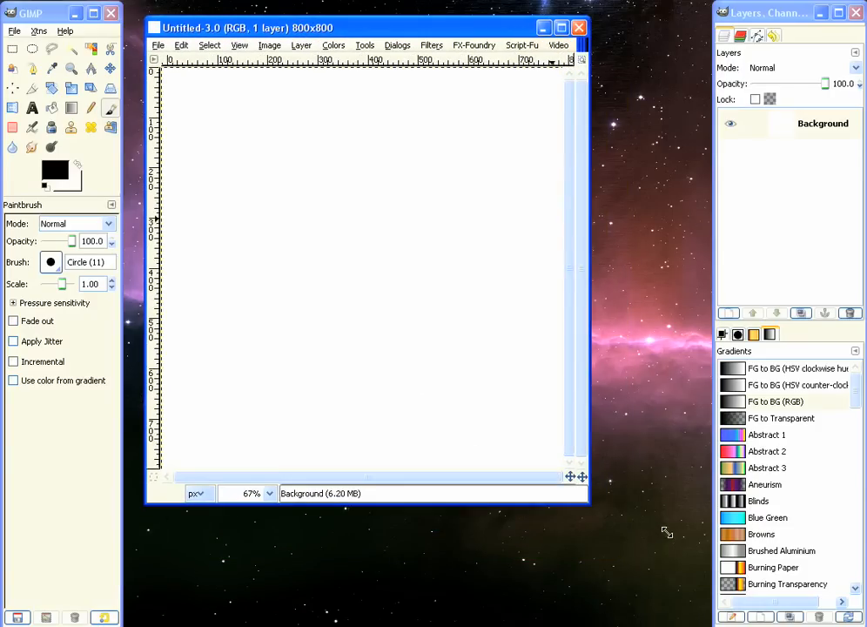
# - Fill the canvas black and drag a roughly 754×754 circular selection across it
pyautogui.click(181, 46)
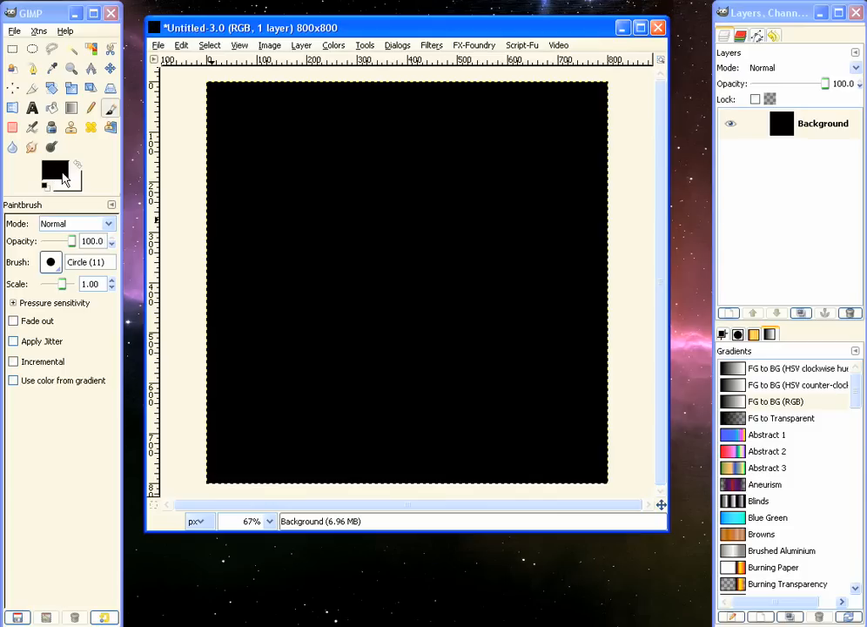
pyautogui.moveTo(445, 96)
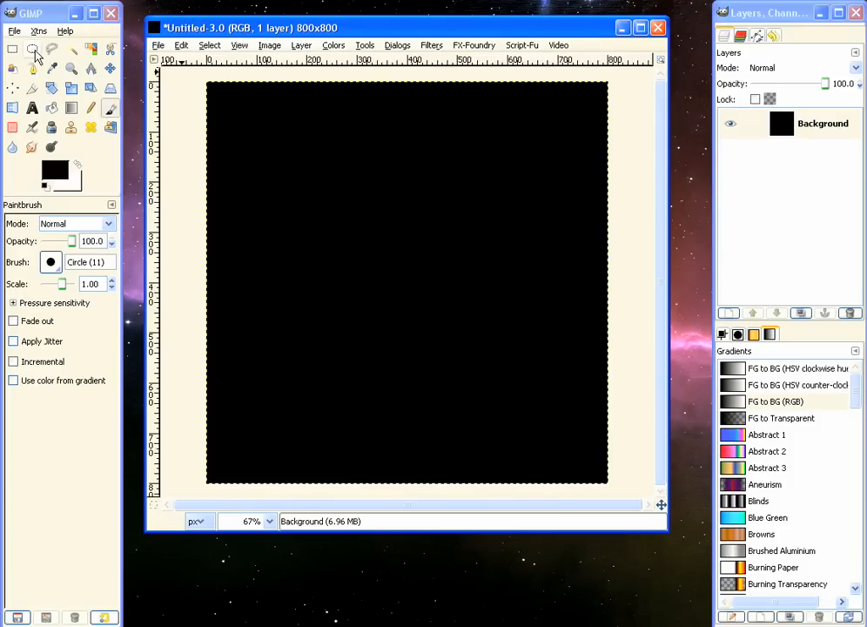
pyautogui.moveTo(32, 48)
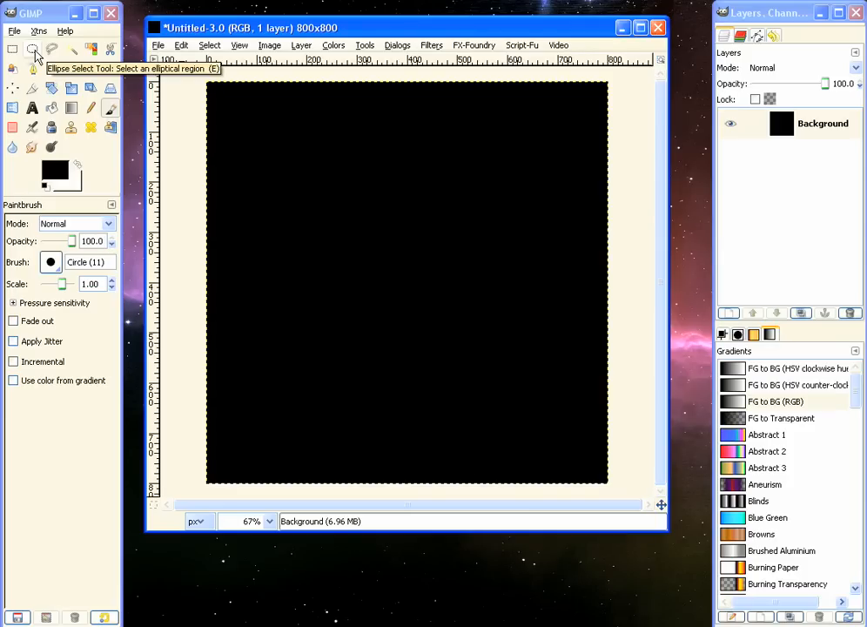
pyautogui.click(32, 49)
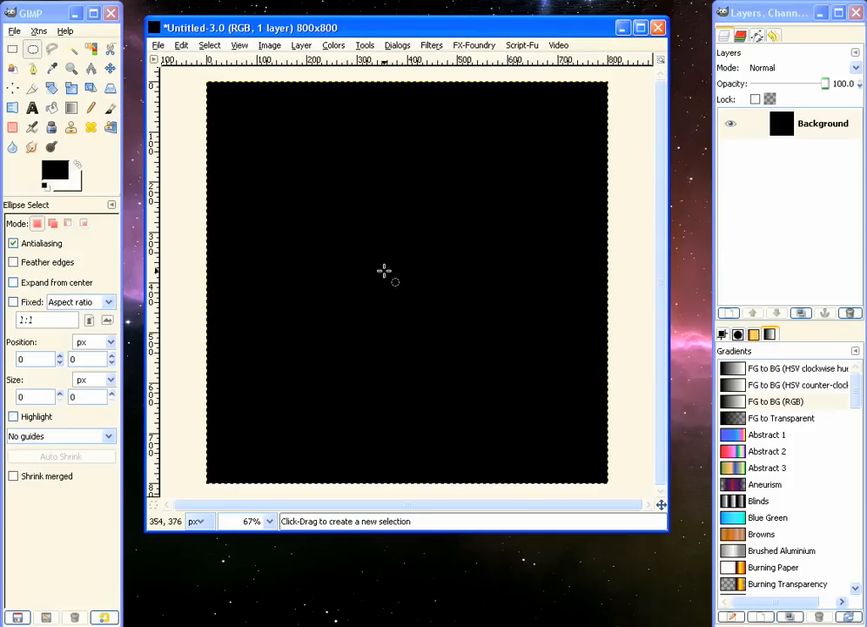
pyautogui.moveTo(408, 275)
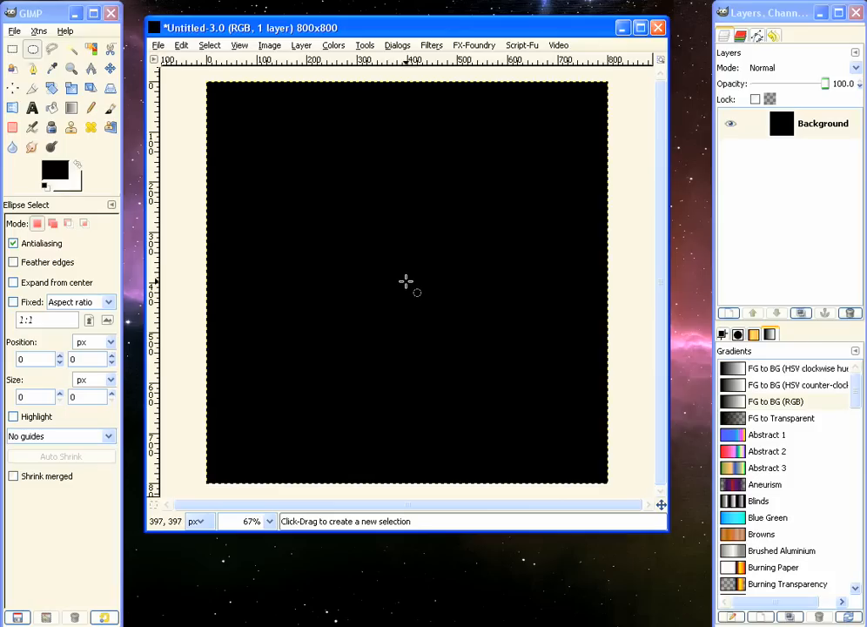
pyautogui.moveTo(410, 287)
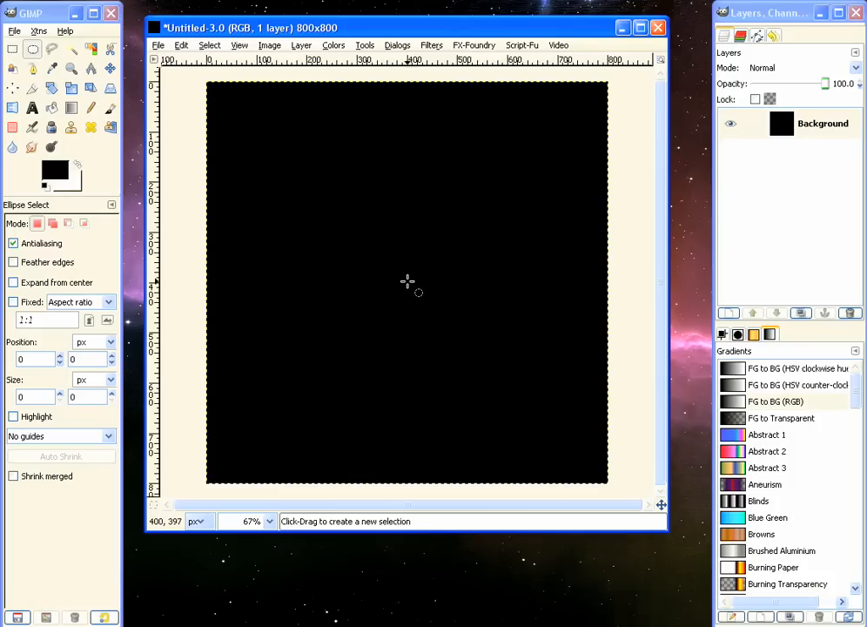
pyautogui.moveTo(330, 213); pyautogui.dragTo(407, 282)
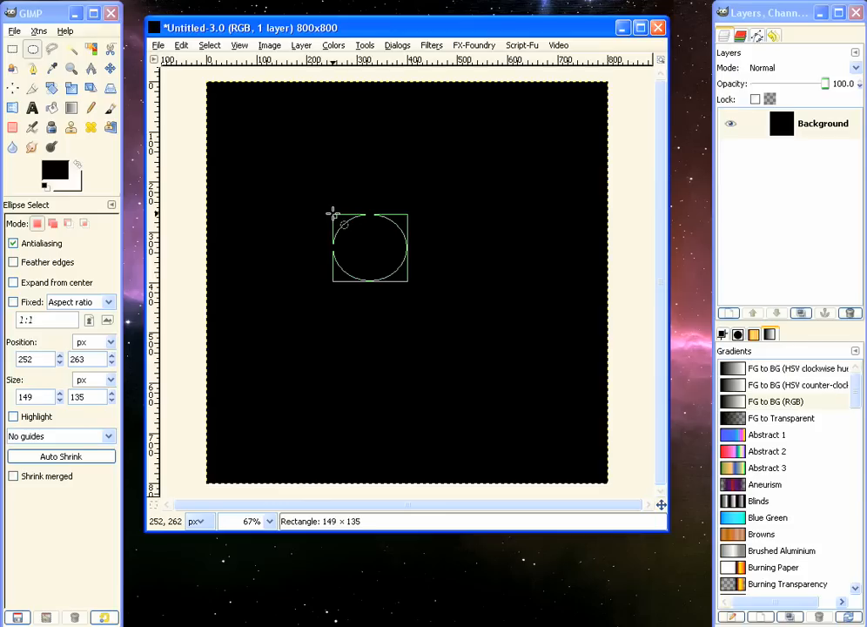
pyautogui.moveTo(331, 212); pyautogui.dragTo(311, 190)
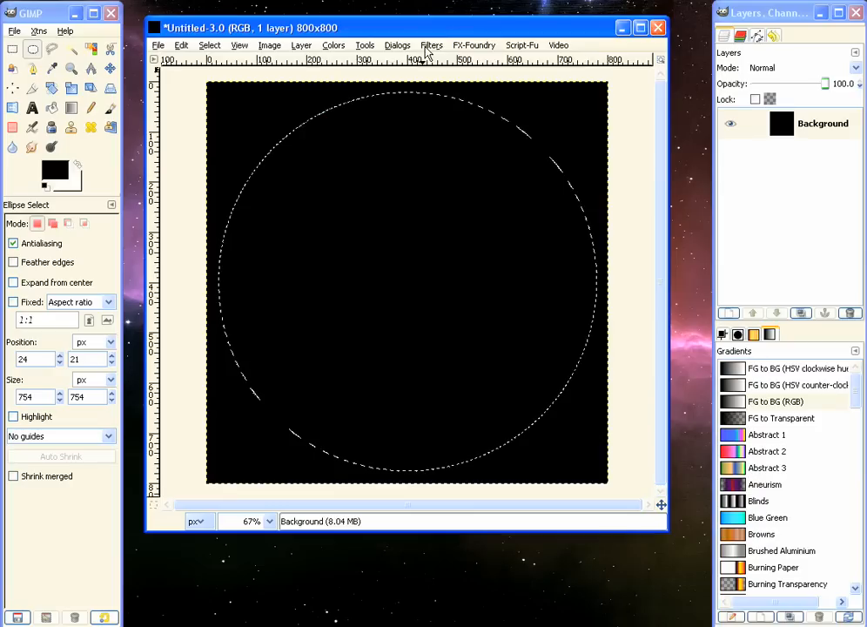
# - Apply HSV Noise with high Value inside the circle, then view at 100%
pyautogui.click(432, 45)
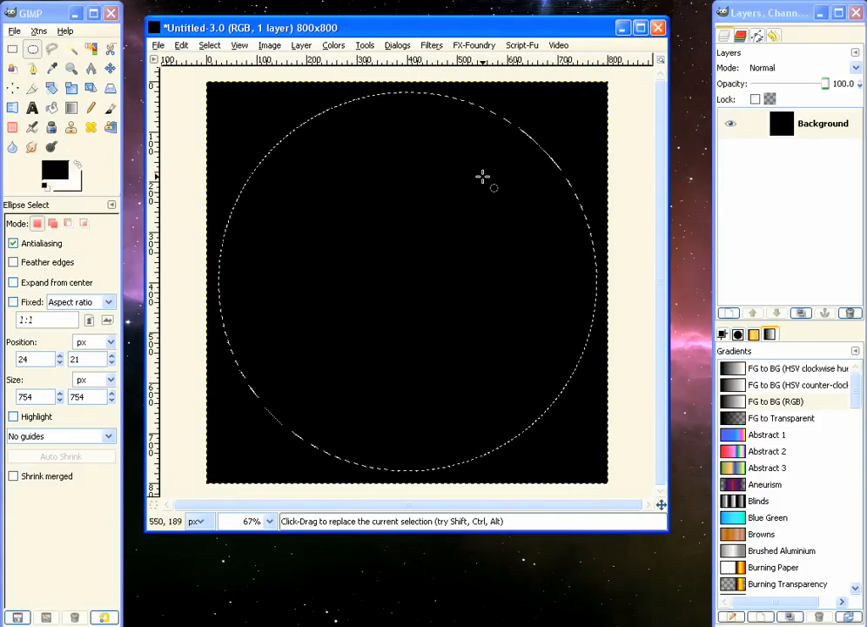
pyautogui.click(432, 45)
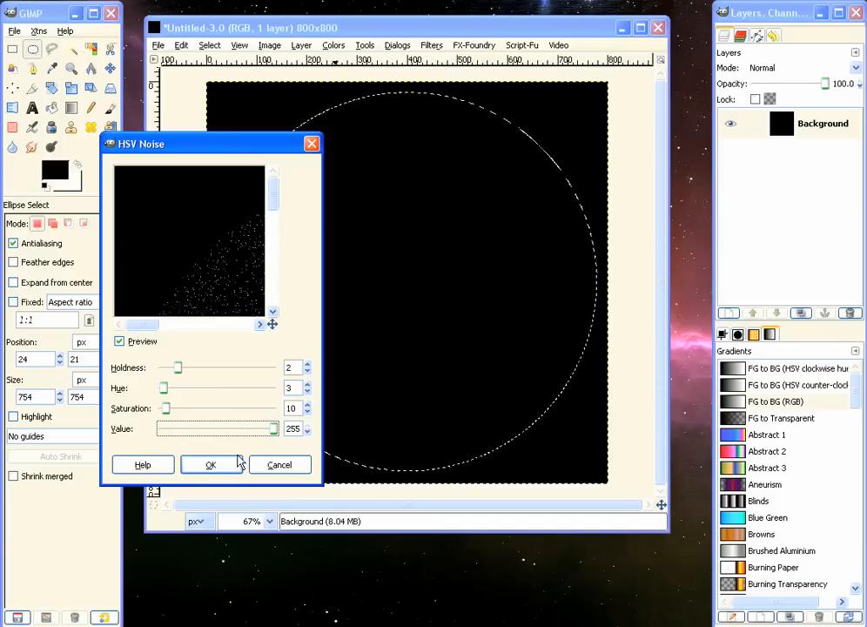
pyautogui.click(210, 463)
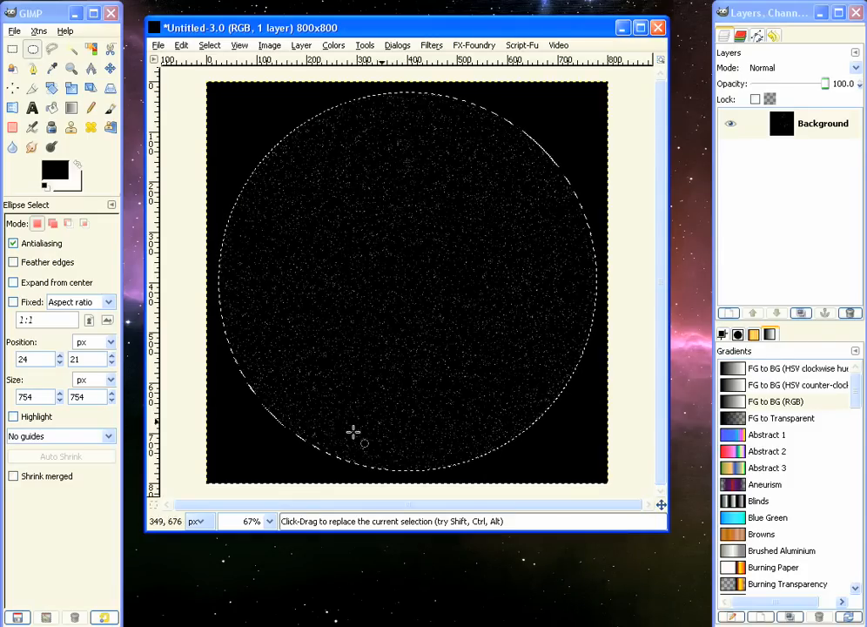
pyautogui.click(268, 520)
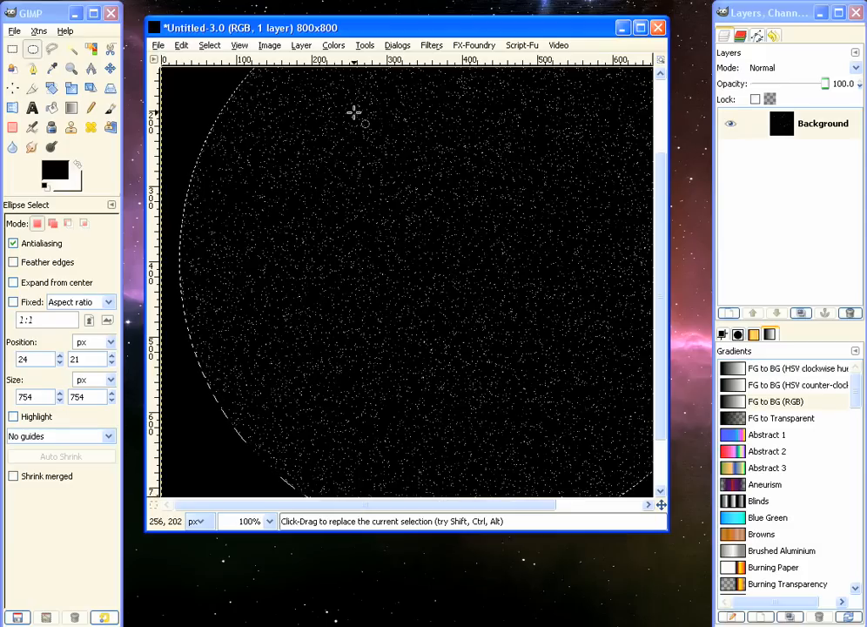
# - Use Levels to darken the noise so only sparse bright specks remain in the circle
pyautogui.click(432, 45)
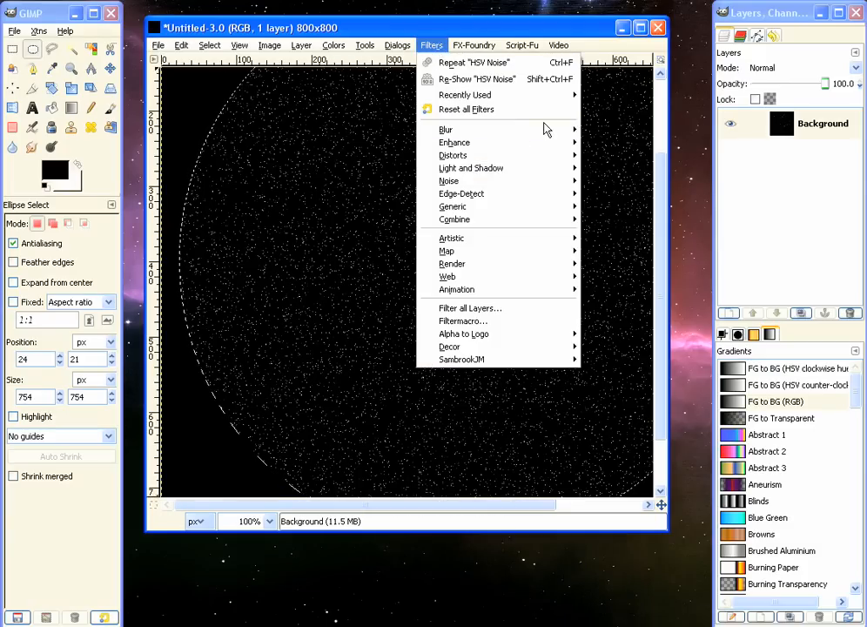
pyautogui.click(606, 128)
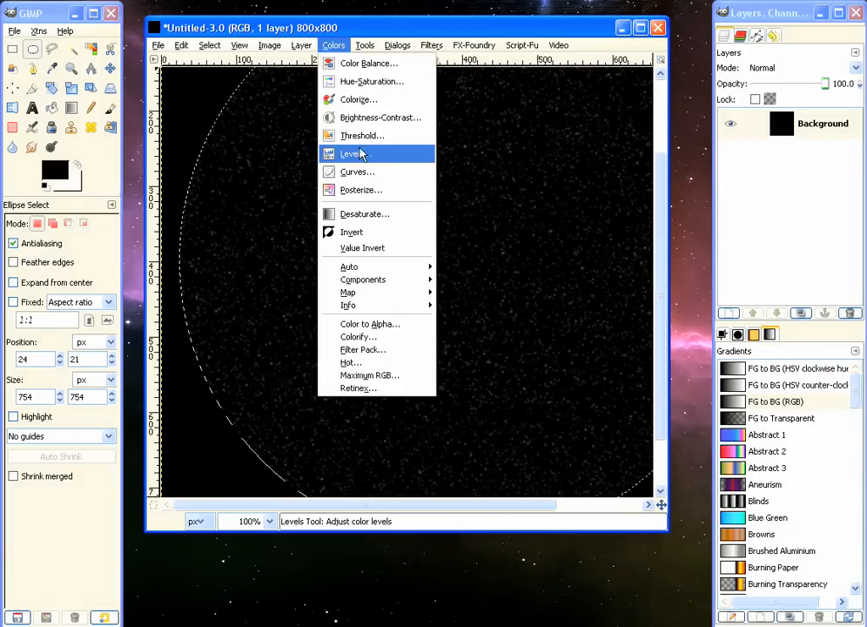
pyautogui.click(353, 153)
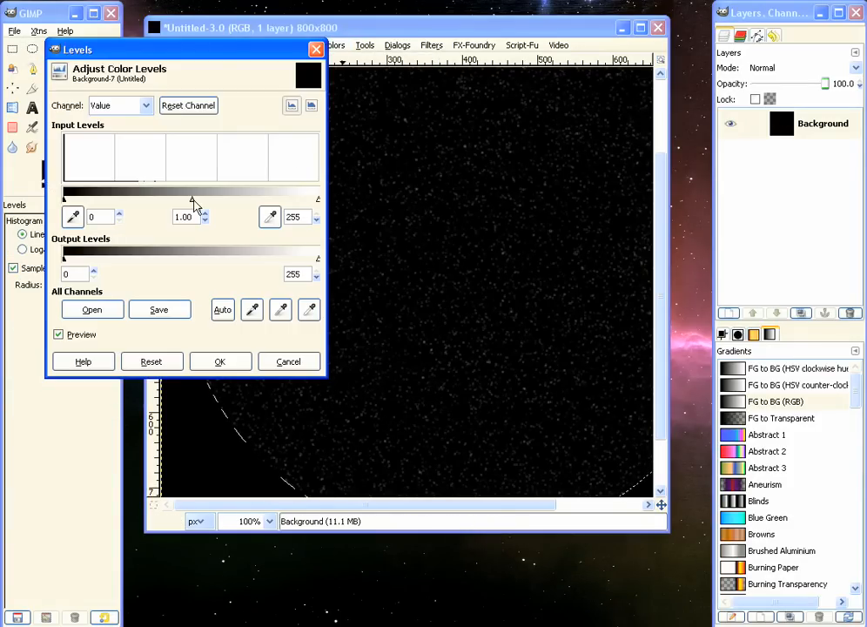
pyautogui.moveTo(193, 198); pyautogui.dragTo(237, 199)
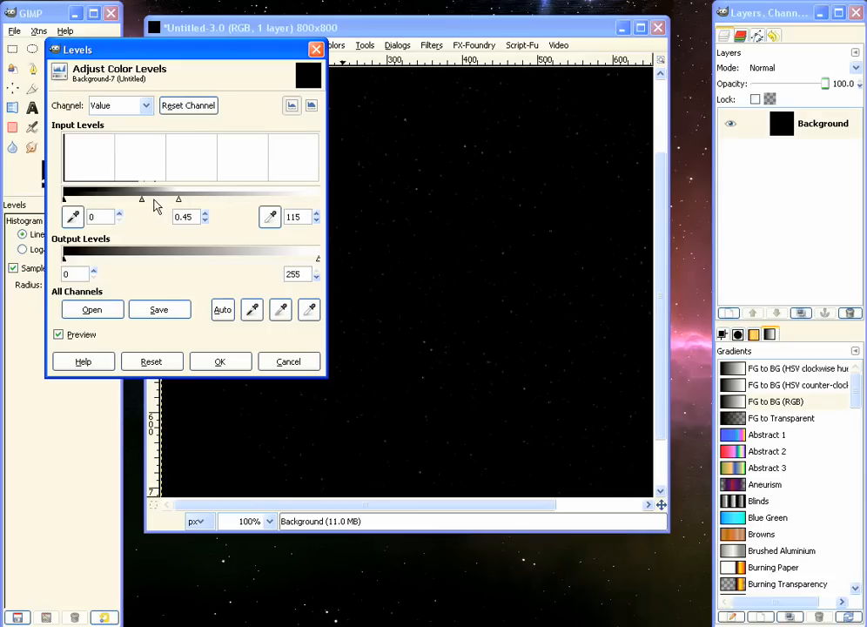
pyautogui.moveTo(143, 199); pyautogui.dragTo(104, 199)
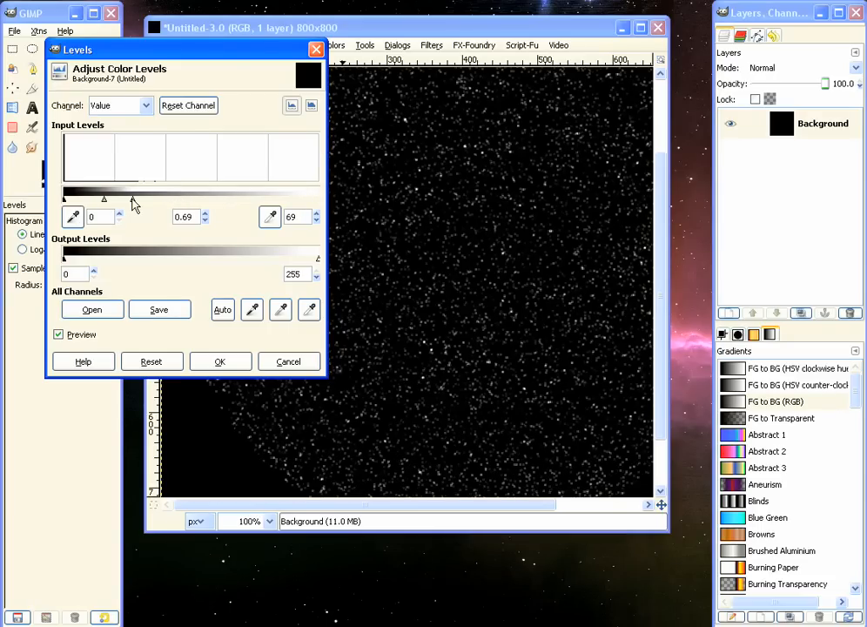
pyautogui.moveTo(129, 199); pyautogui.dragTo(114, 199)
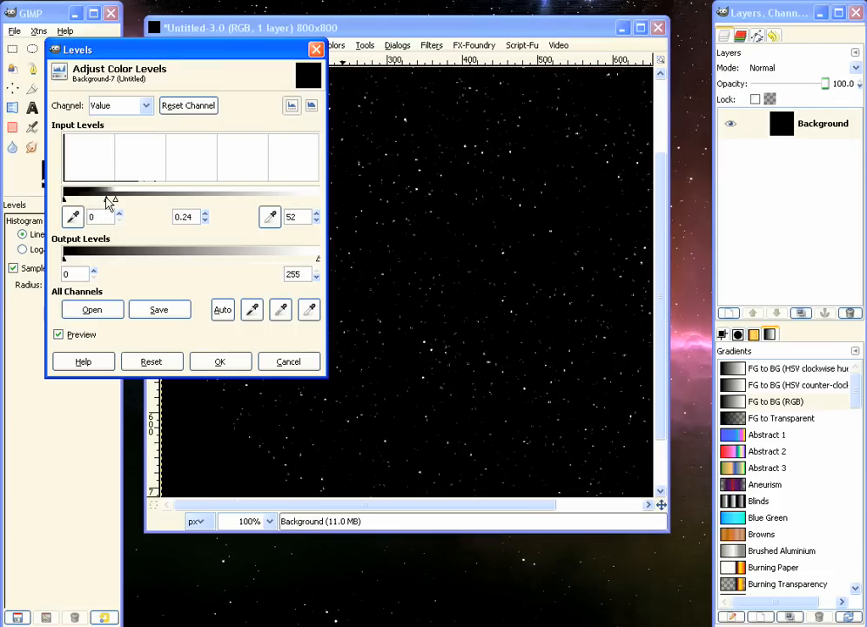
pyautogui.moveTo(113, 200); pyautogui.dragTo(107, 200)
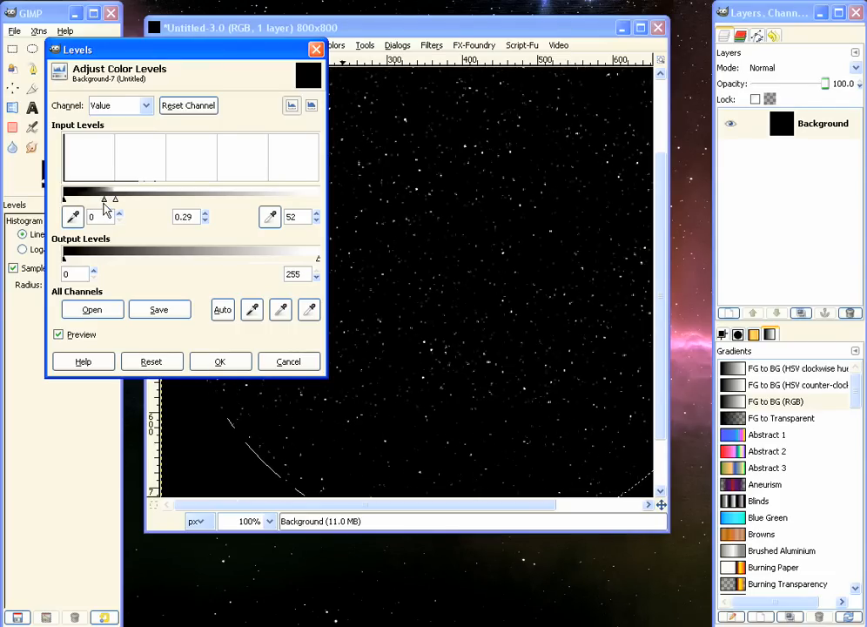
pyautogui.click(219, 360)
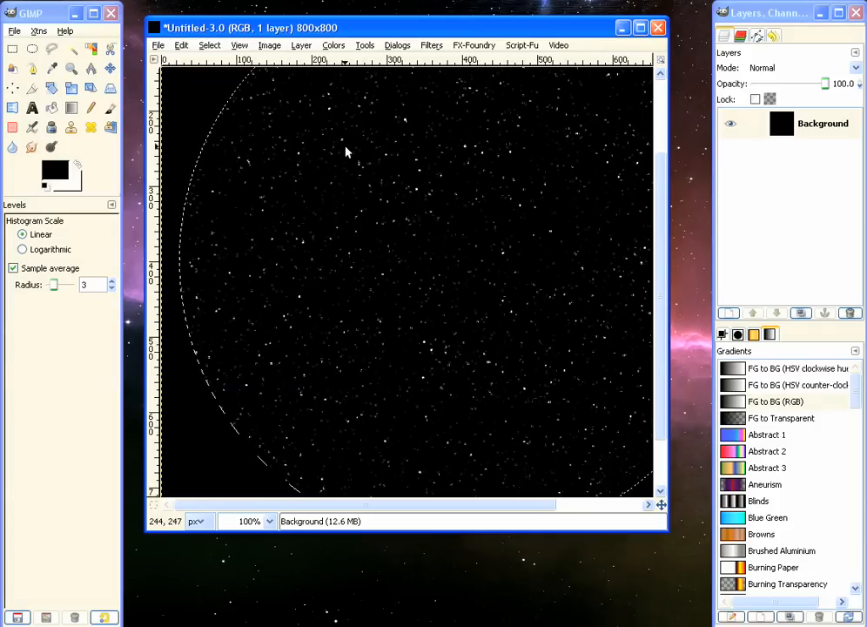
pyautogui.click(209, 45)
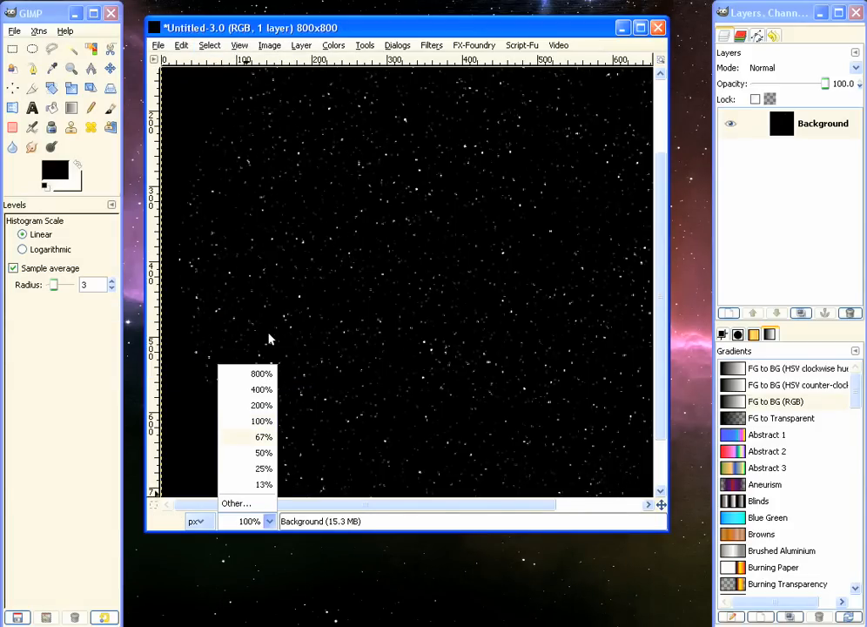
# - Fit the image in view and apply Polar Coordinates with 'To polar' turned off
pyautogui.click(263, 437)
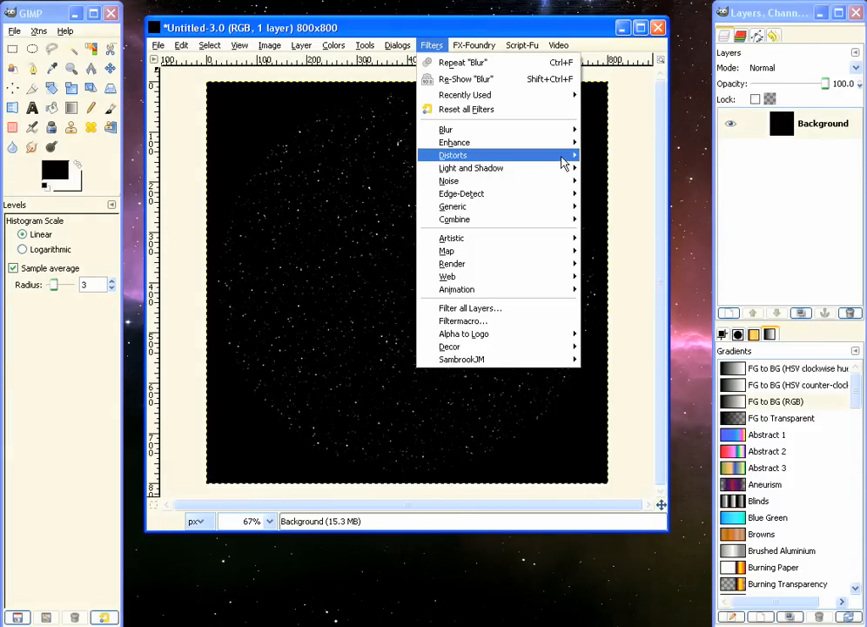
pyautogui.moveTo(453, 154)
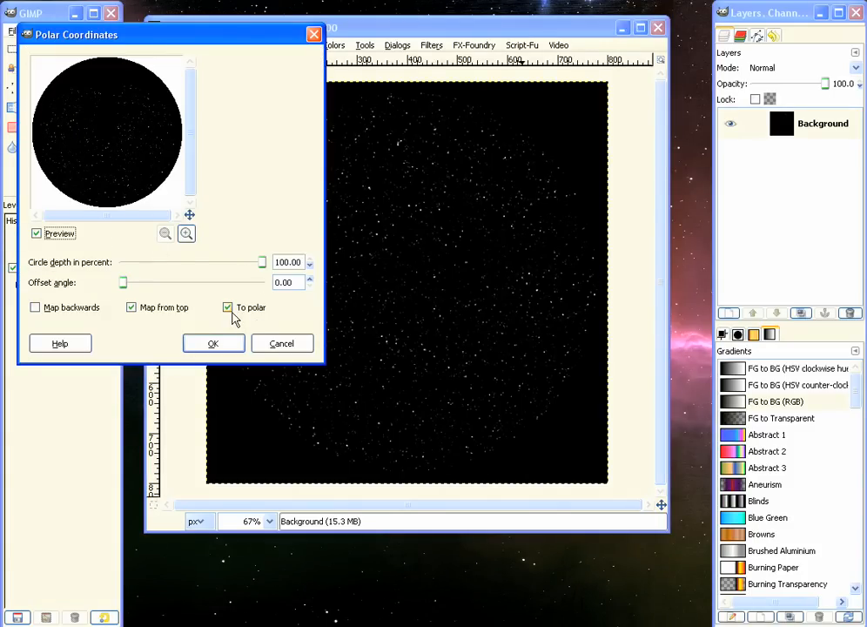
pyautogui.click(226, 307)
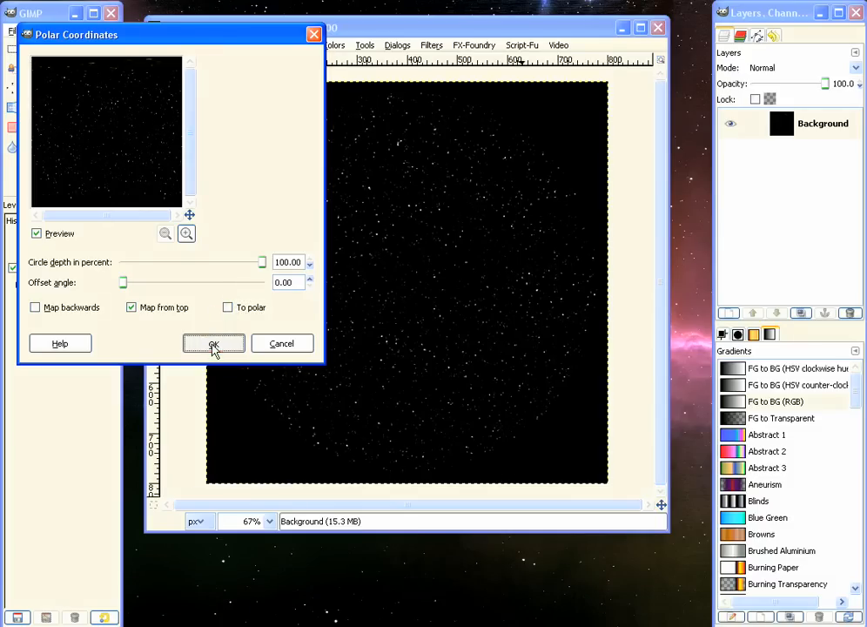
pyautogui.click(213, 343)
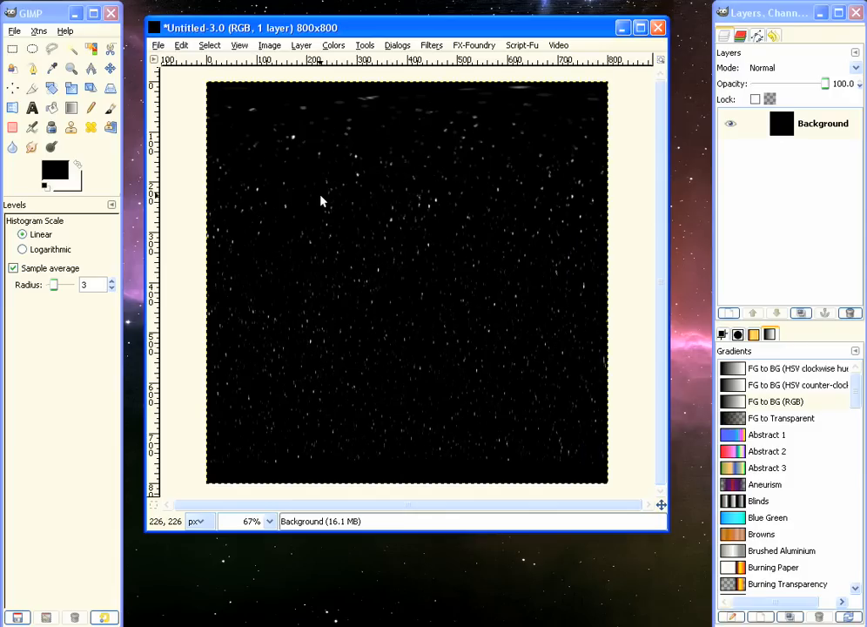
pyautogui.moveTo(310, 80)
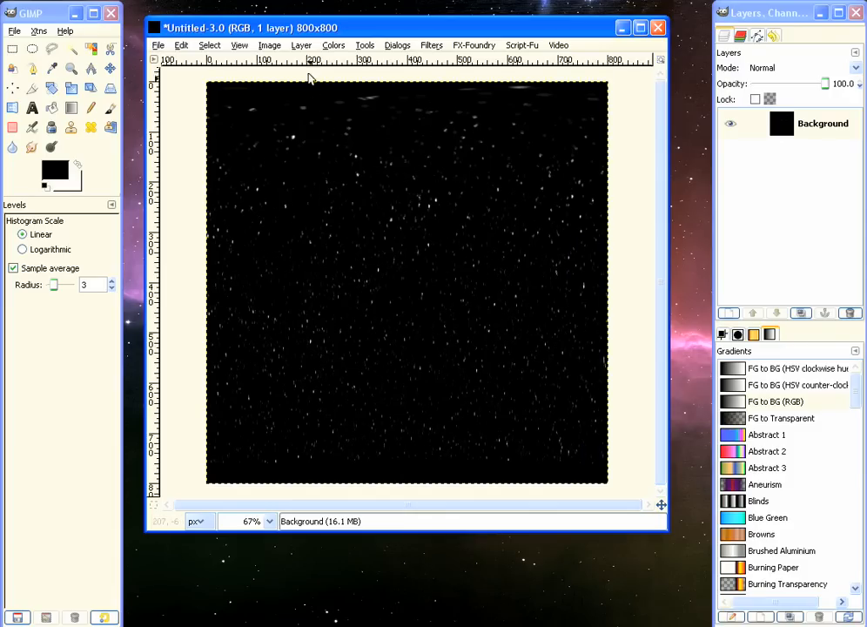
# - Rotate the layer 90° clockwise, apply the Wind filter, then rotate back 90°
pyautogui.click(302, 45)
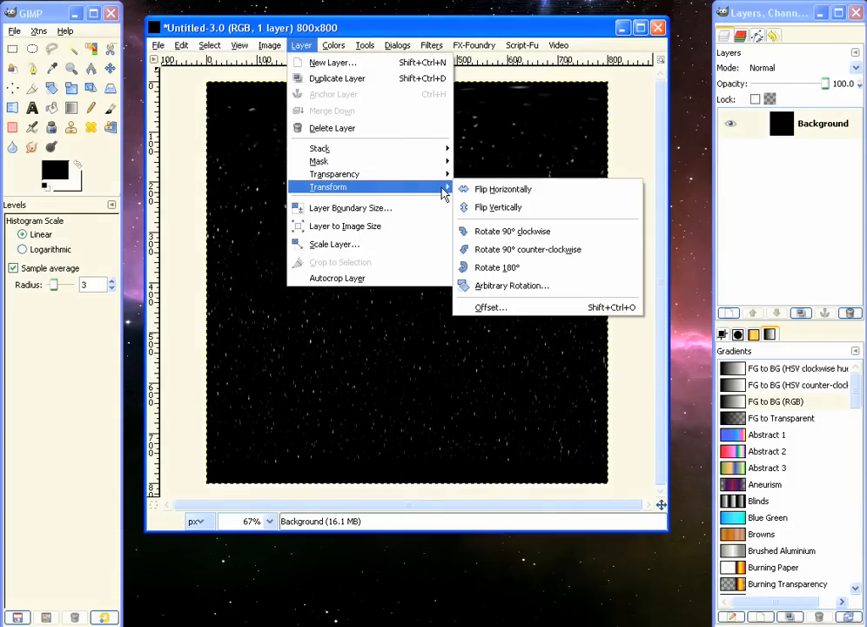
pyautogui.click(503, 188)
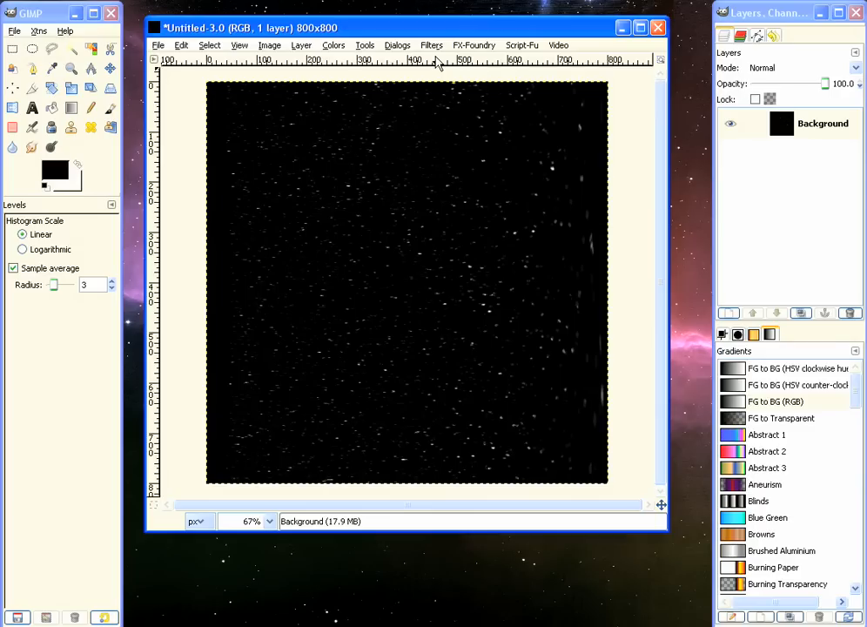
pyautogui.click(432, 45)
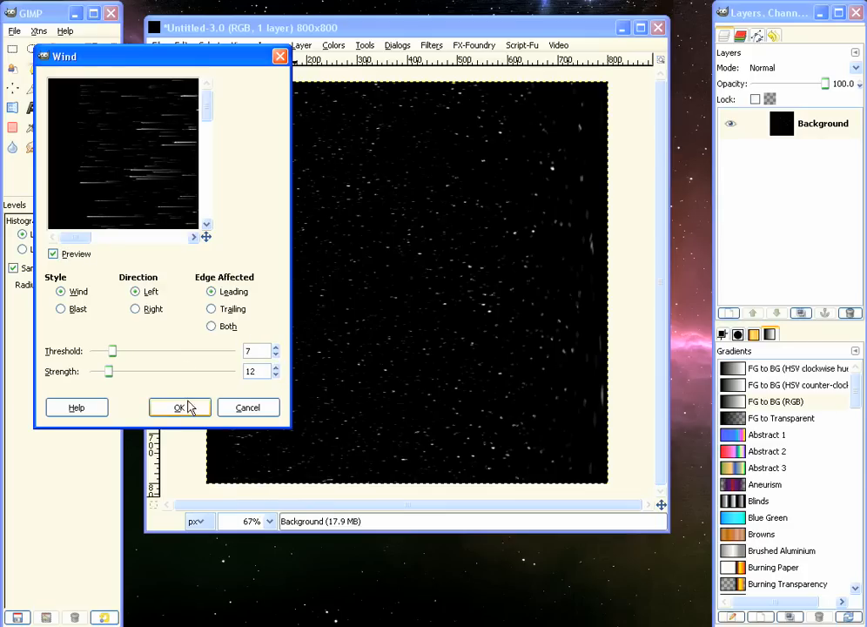
pyautogui.click(180, 408)
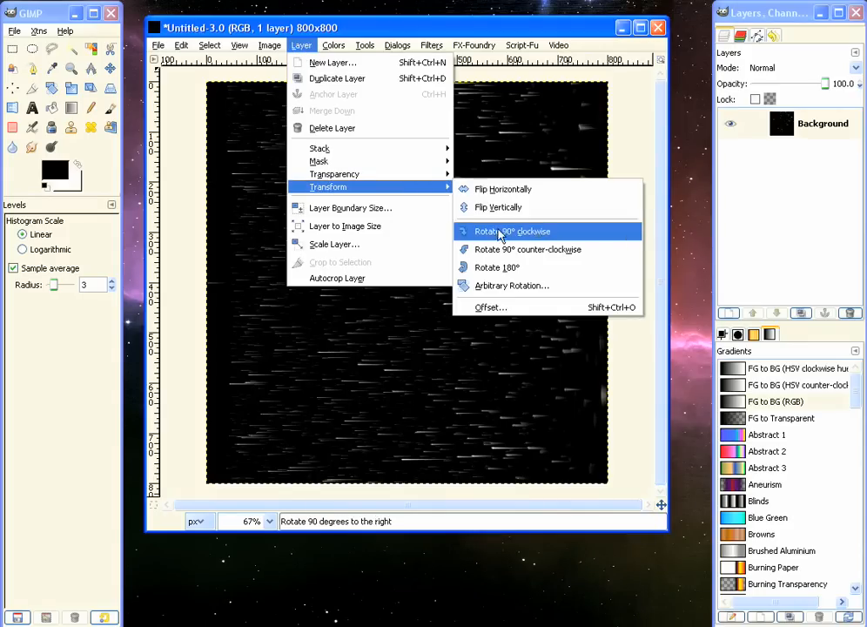
pyautogui.moveTo(527, 250)
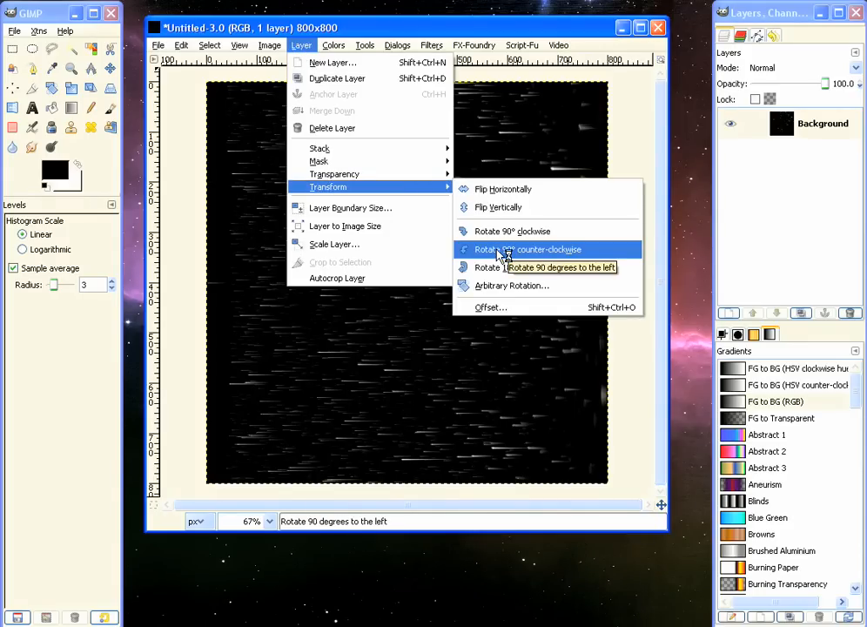
pyautogui.click(546, 249)
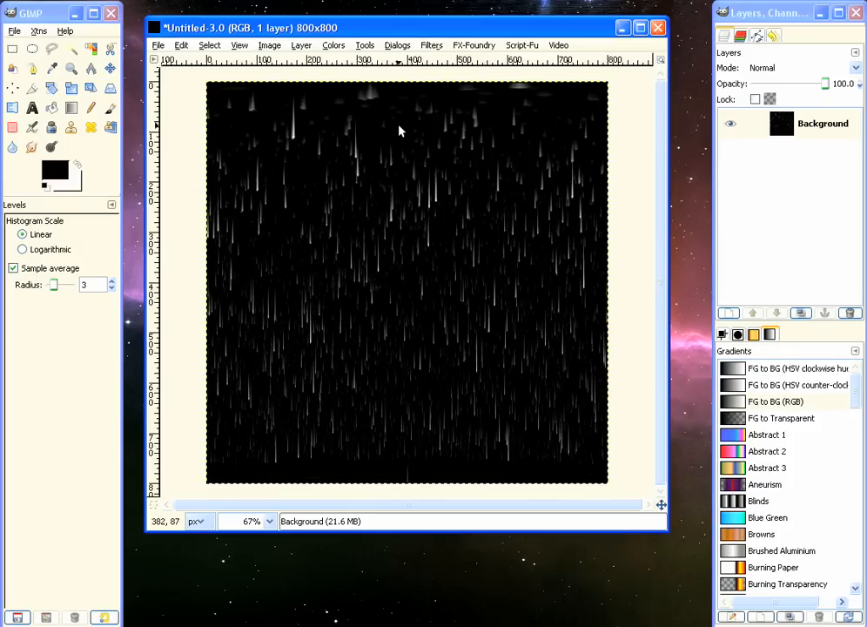
pyautogui.moveTo(432, 48)
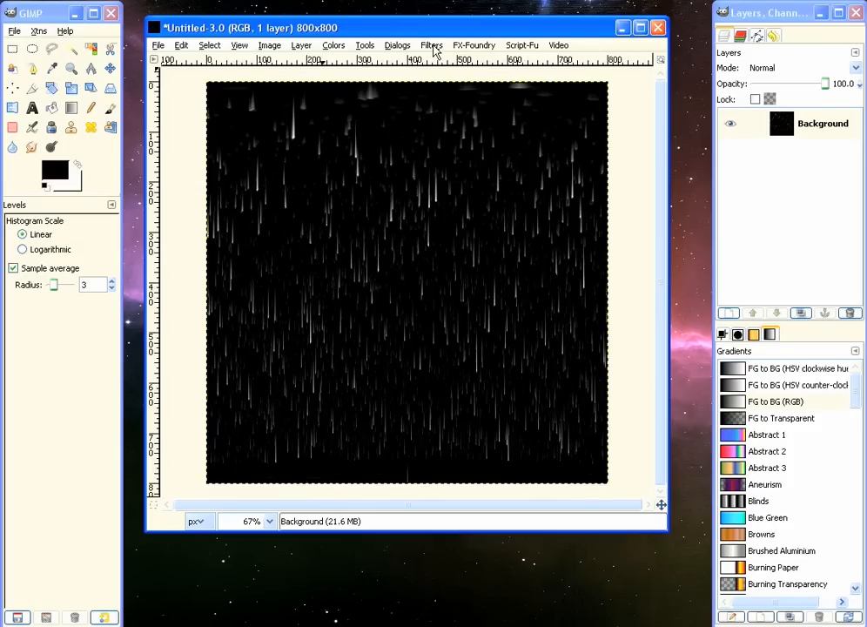
# - Apply Polar Coordinates with 'To polar' on, wrapping the streaks into a radial burst
pyautogui.click(432, 45)
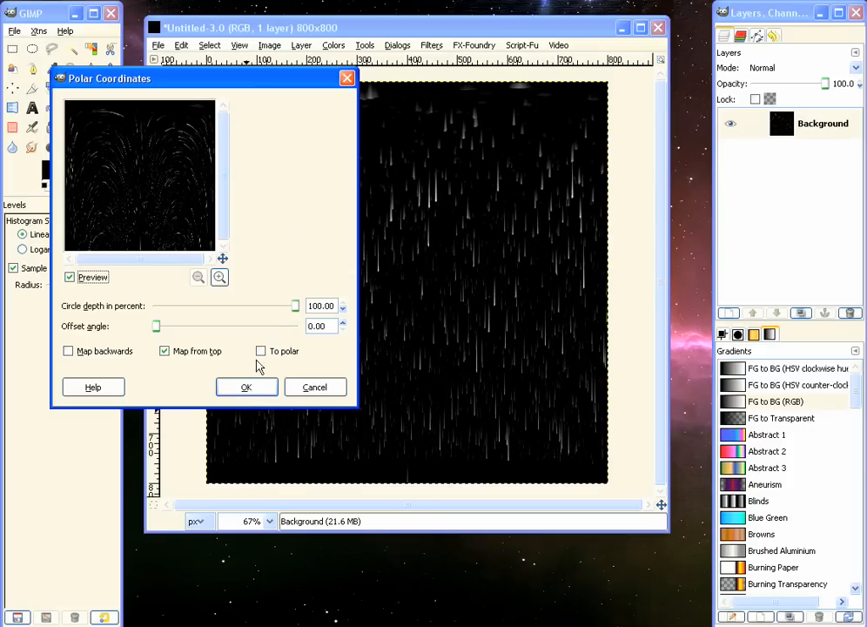
pyautogui.click(261, 350)
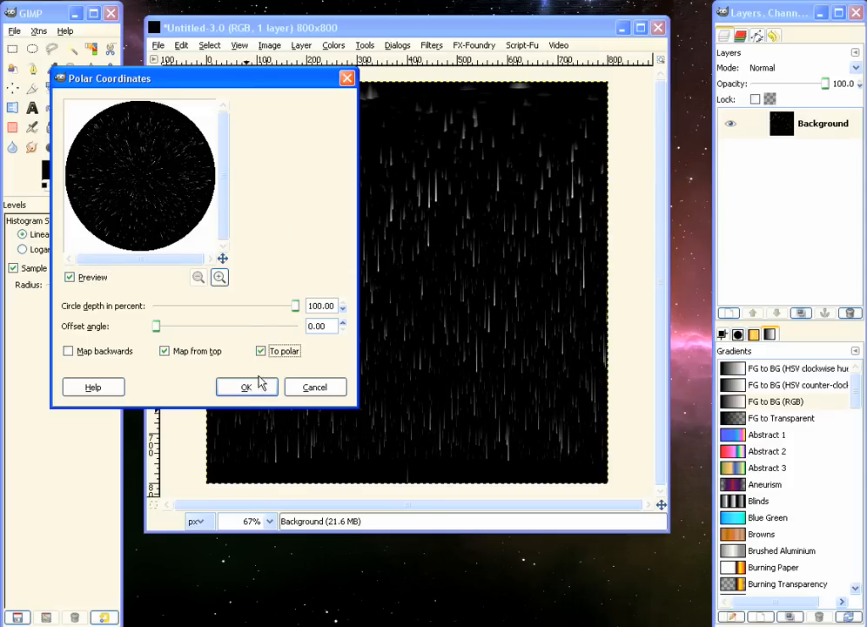
pyautogui.click(248, 386)
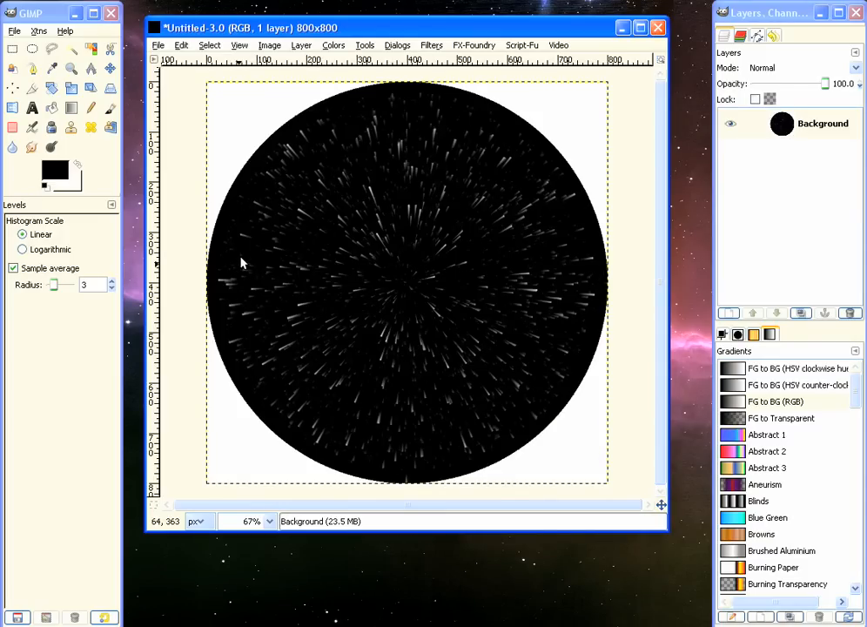
pyautogui.moveTo(280, 129)
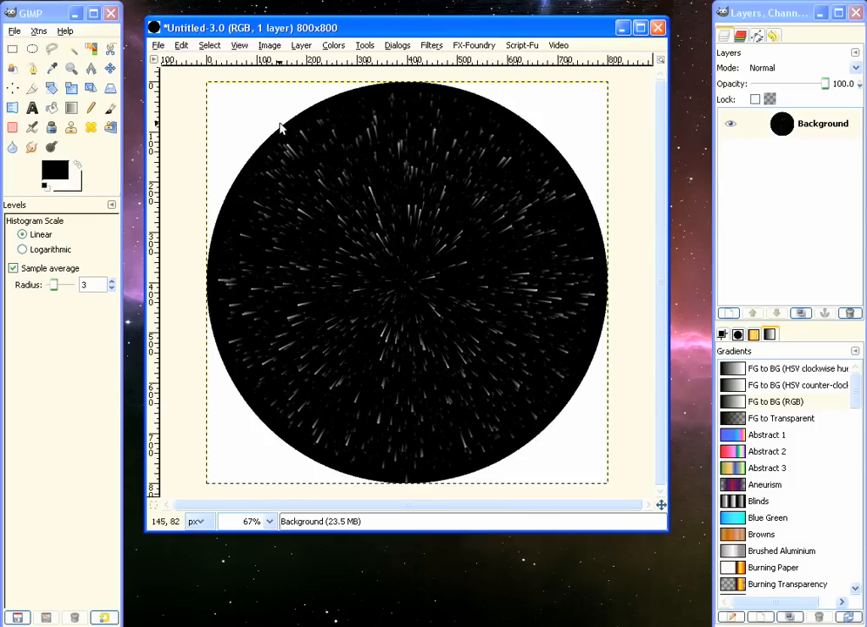
pyautogui.moveTo(571, 120)
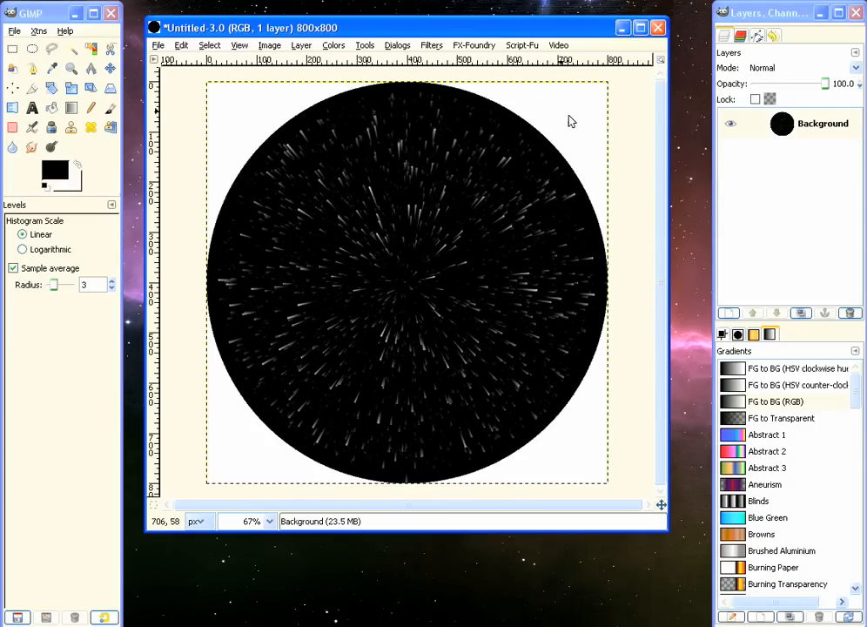
pyautogui.moveTo(241, 157)
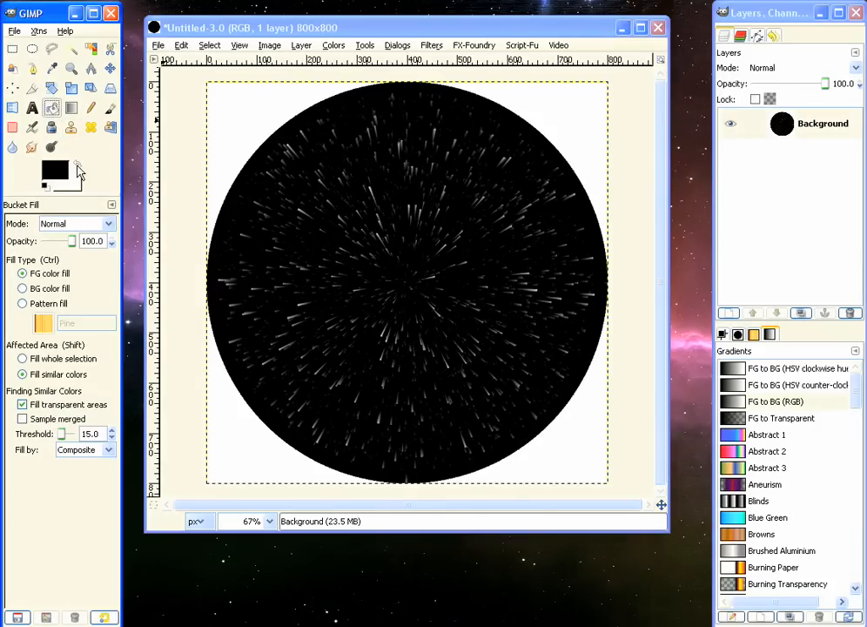
# - Bucket-fill the white corners black so the burst sits on a fully black canvas
pyautogui.click(369, 413)
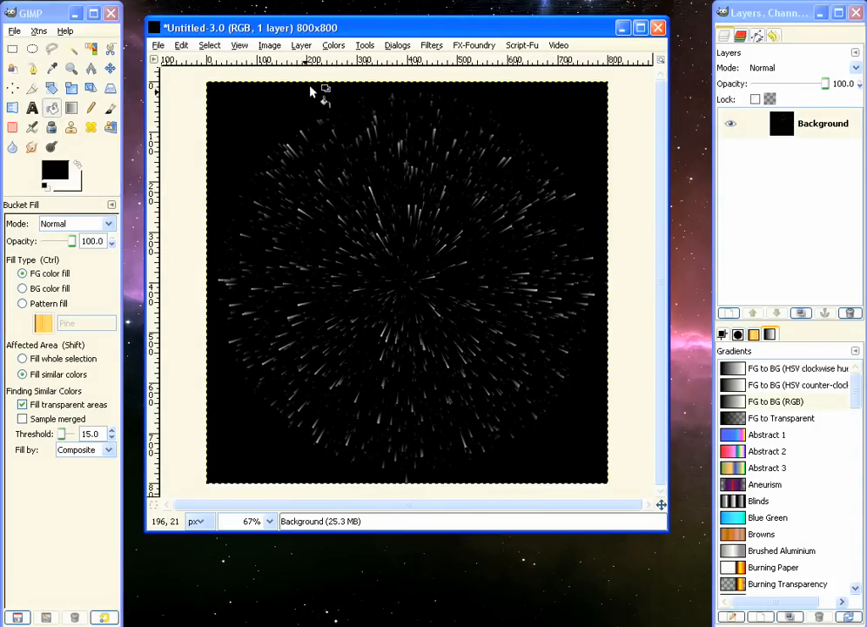
pyautogui.click(333, 45)
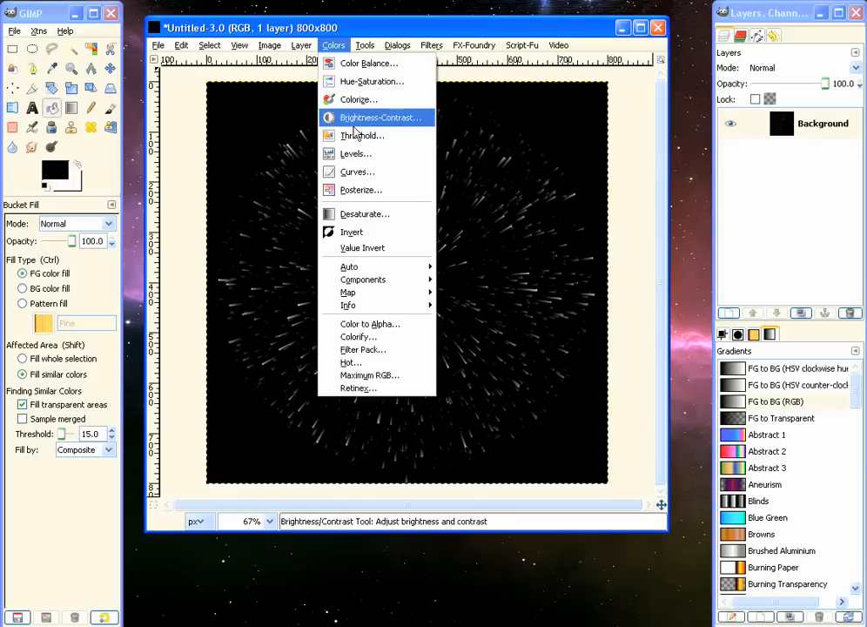
# - Apply Levels with midtones 0.79 and white input point 209 to brighten the streaks
pyautogui.click(355, 153)
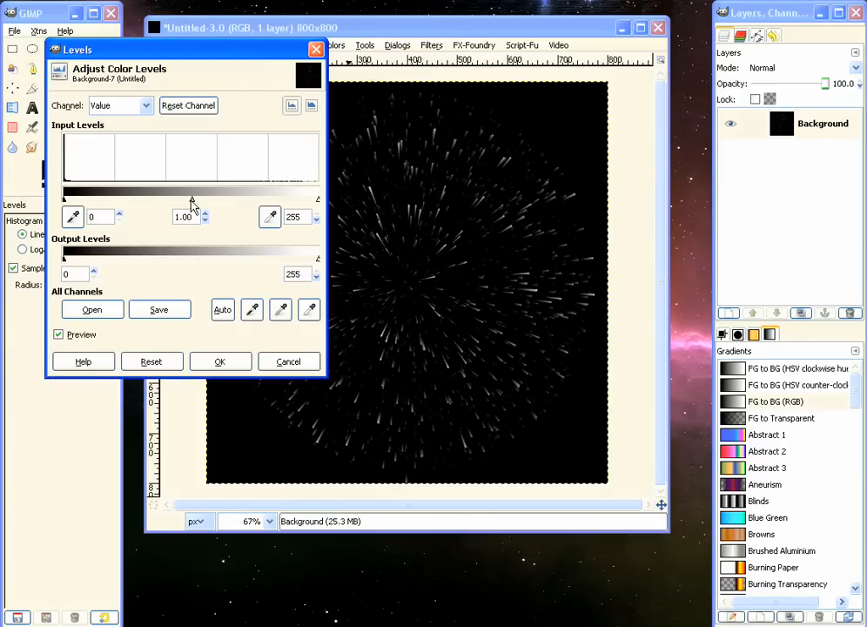
pyautogui.moveTo(192, 199); pyautogui.dragTo(205, 199)
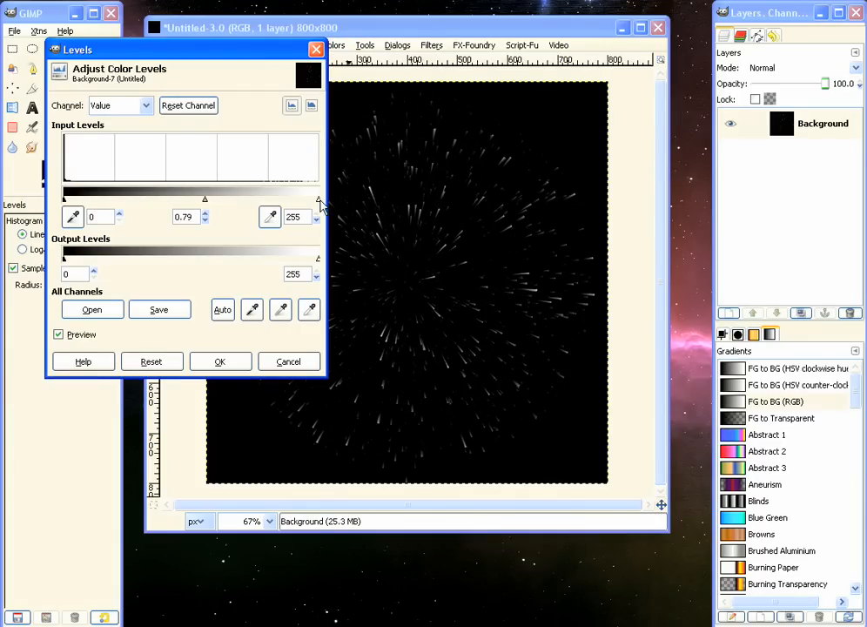
pyautogui.moveTo(317, 199); pyautogui.dragTo(272, 198)
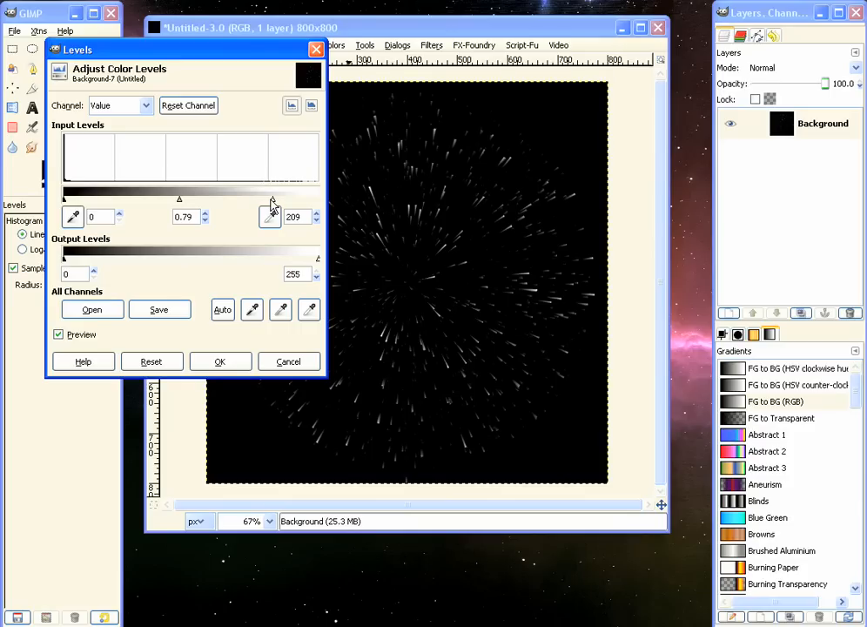
pyautogui.click(219, 361)
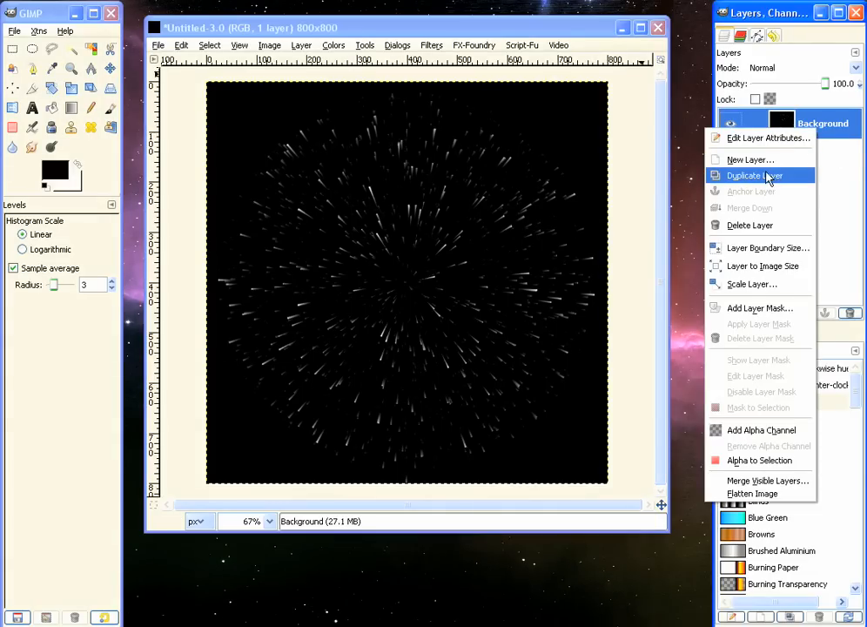
# - Duplicate the burst layer in Addition mode and Gaussian-blur it with radius 6
pyautogui.click(752, 175)
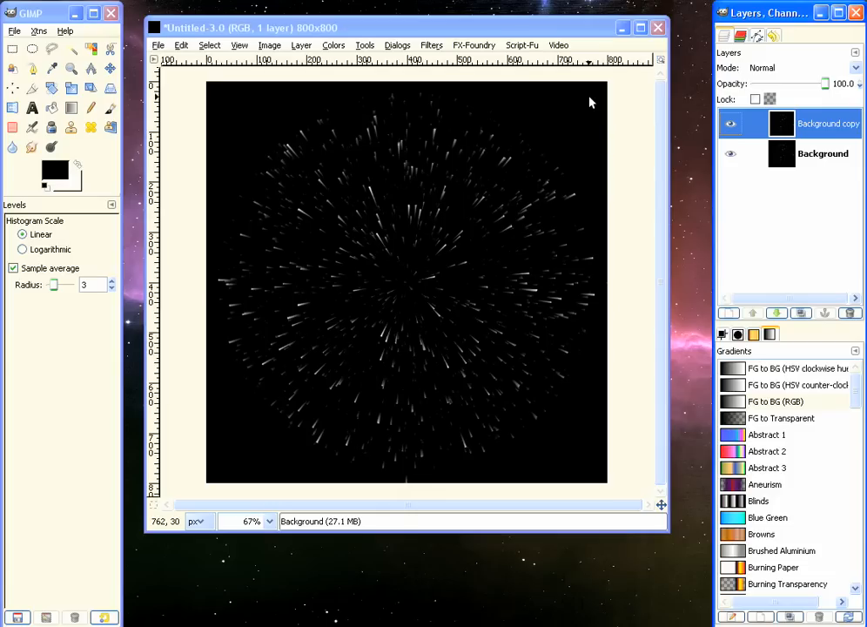
pyautogui.click(801, 313)
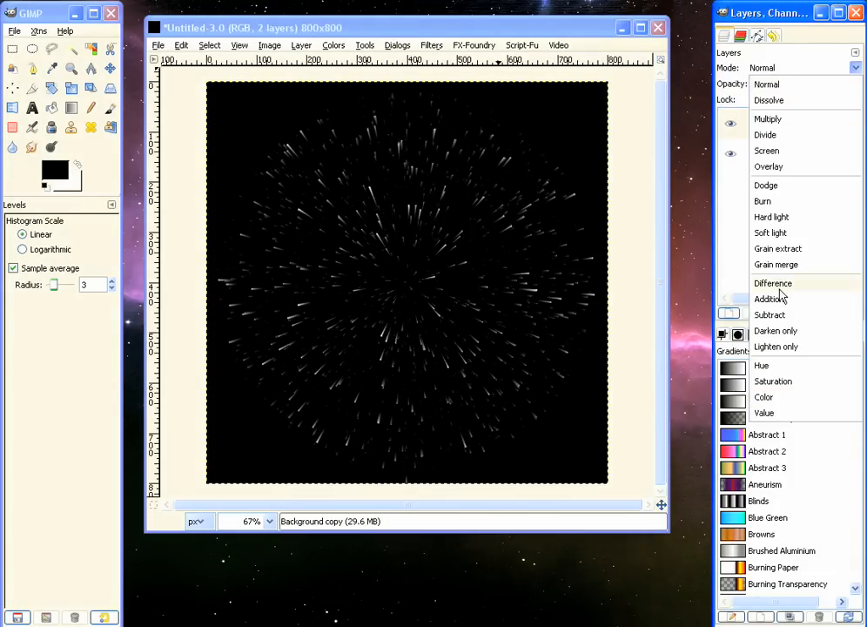
pyautogui.click(770, 299)
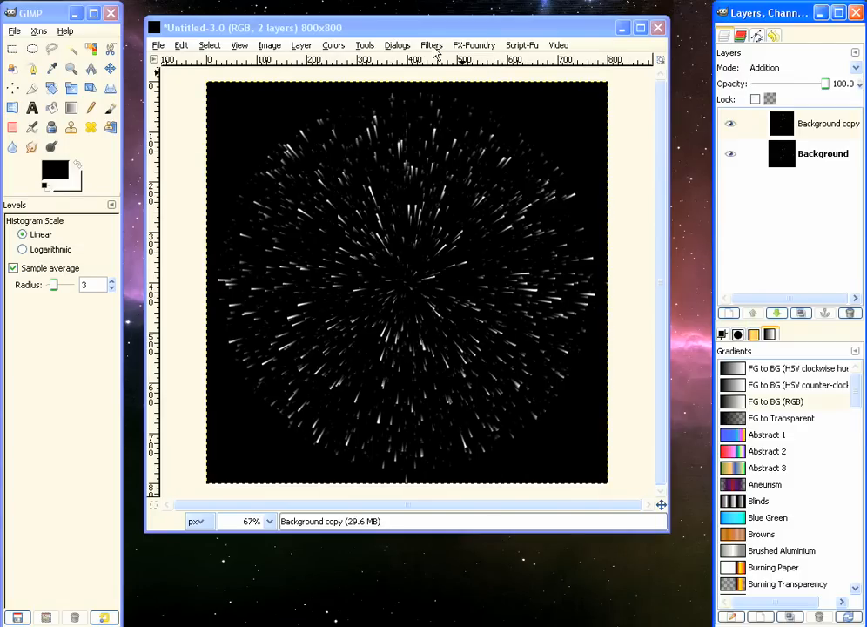
pyautogui.click(431, 46)
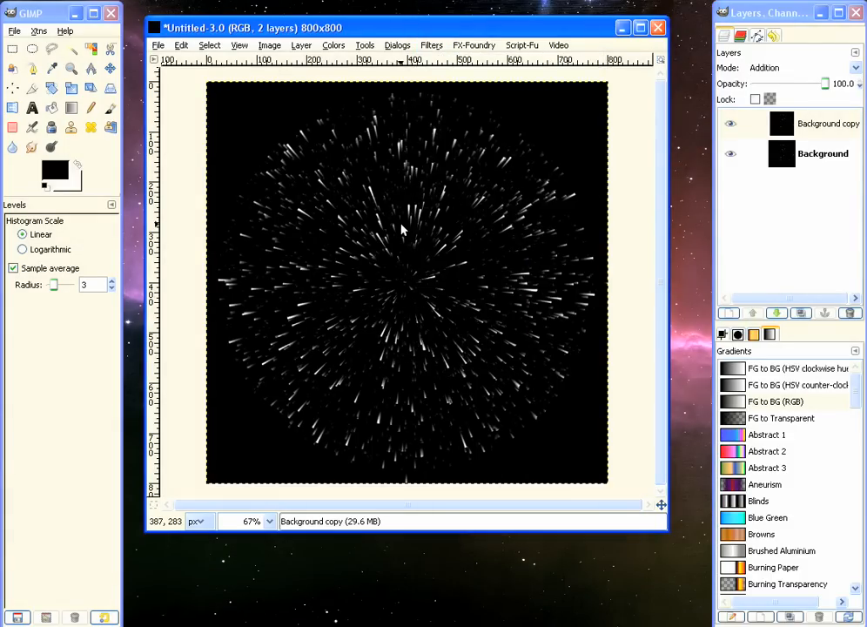
pyautogui.click(432, 45)
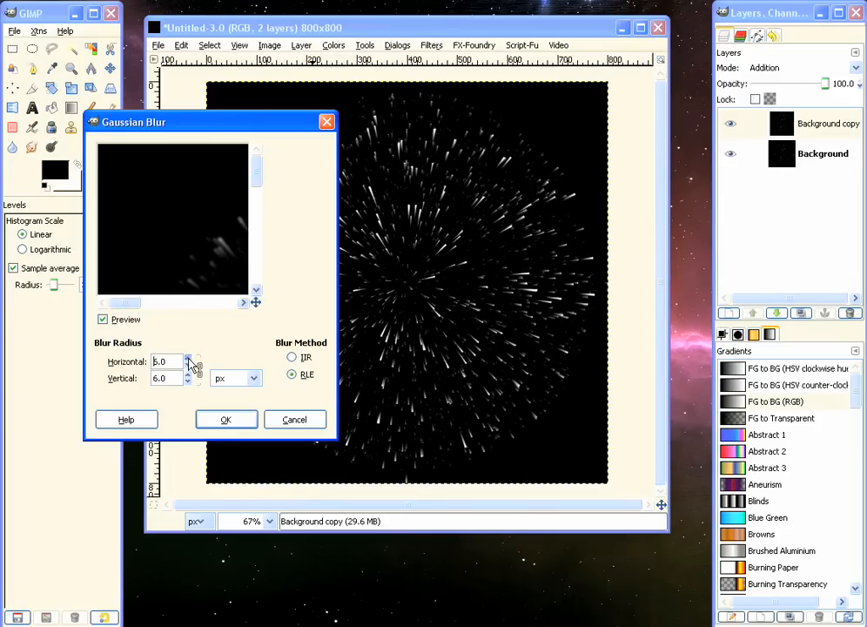
pyautogui.click(226, 418)
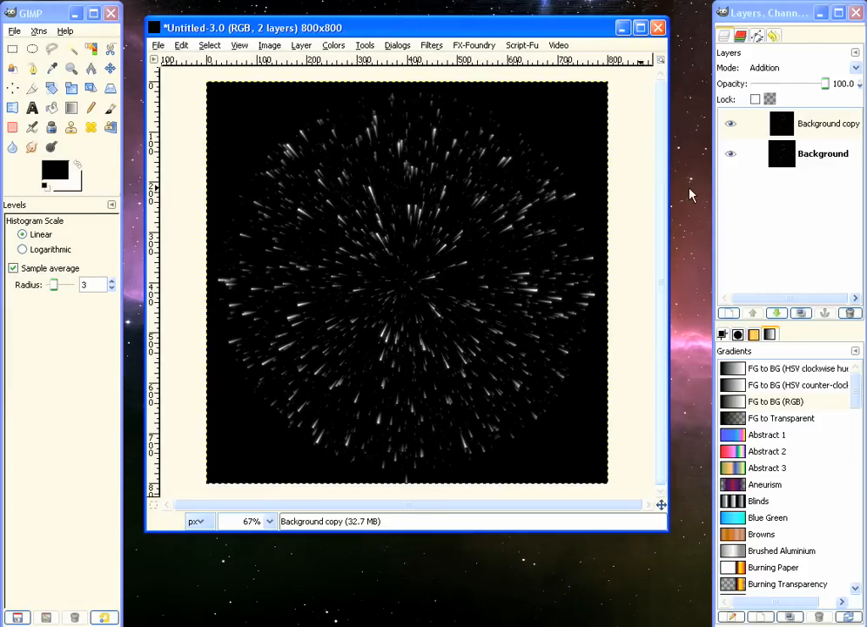
pyautogui.moveTo(404, 211)
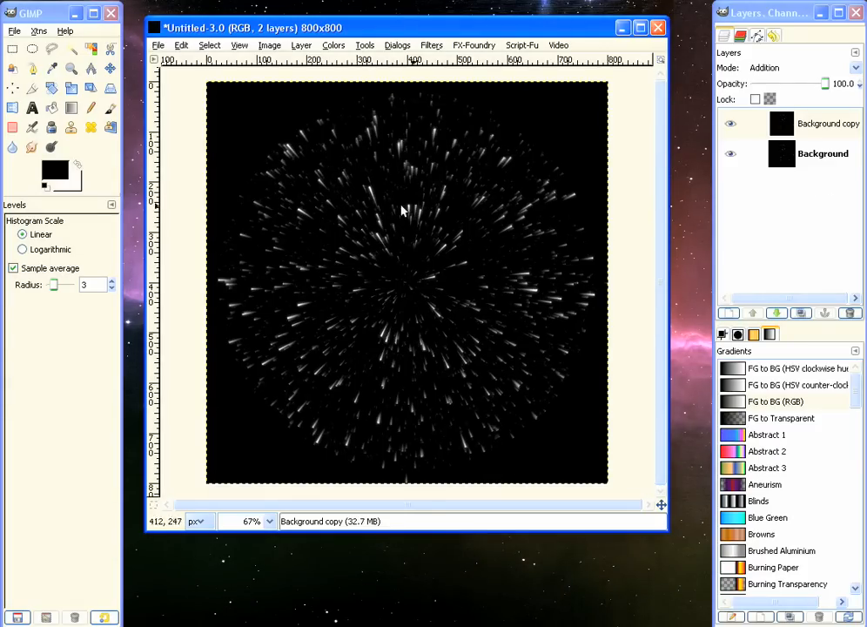
# - Duplicate the blurred streak layer and re-run the last Gaussian blur on the new copy
pyautogui.rightClick(827, 122)
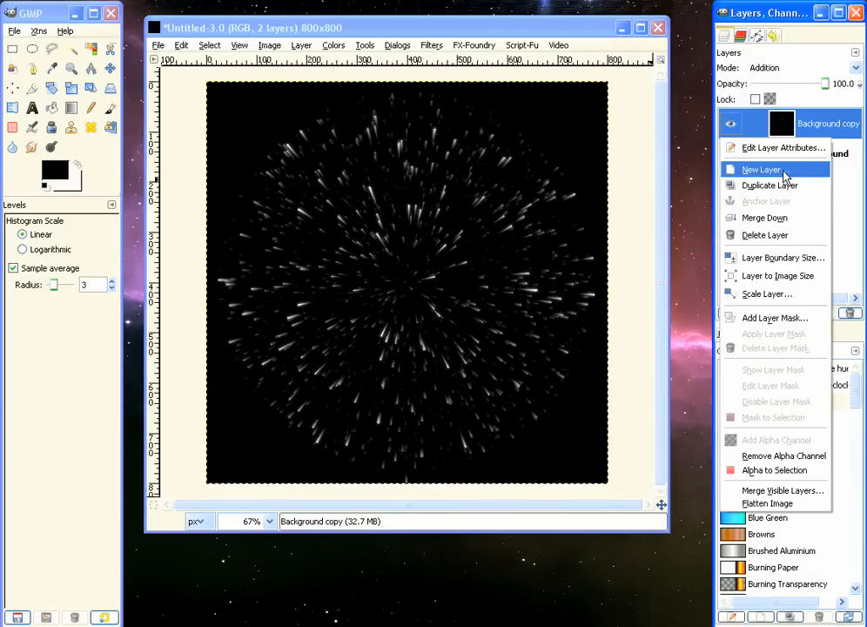
pyautogui.click(769, 185)
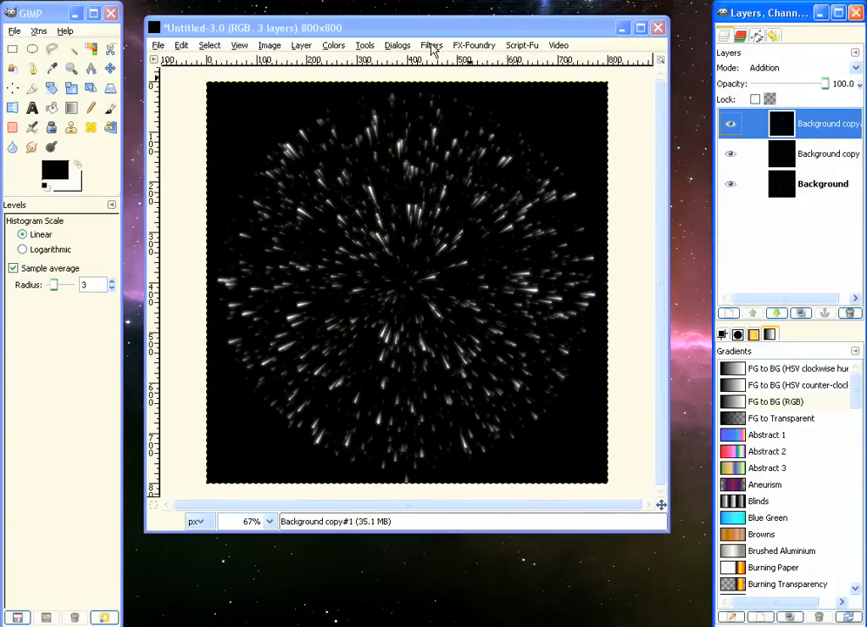
pyautogui.click(432, 45)
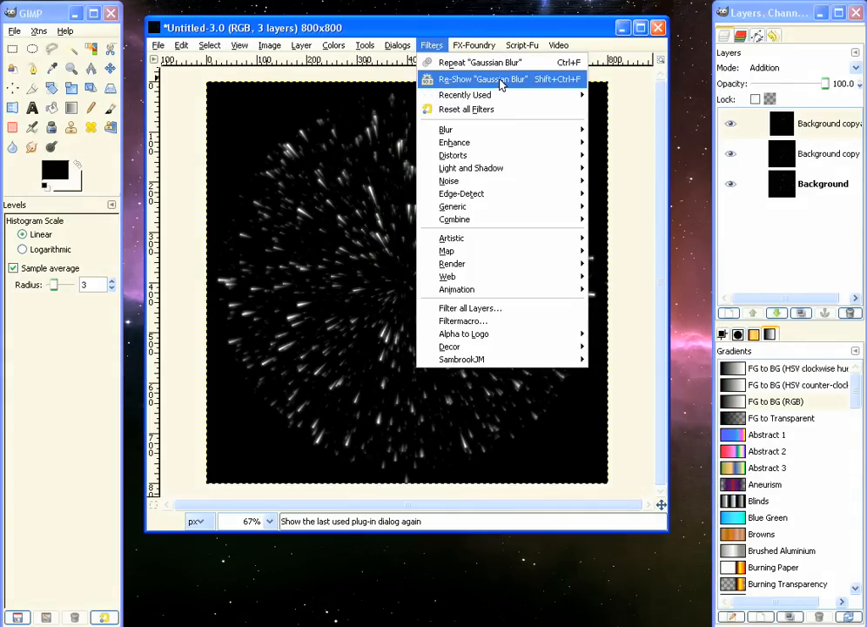
pyautogui.click(484, 78)
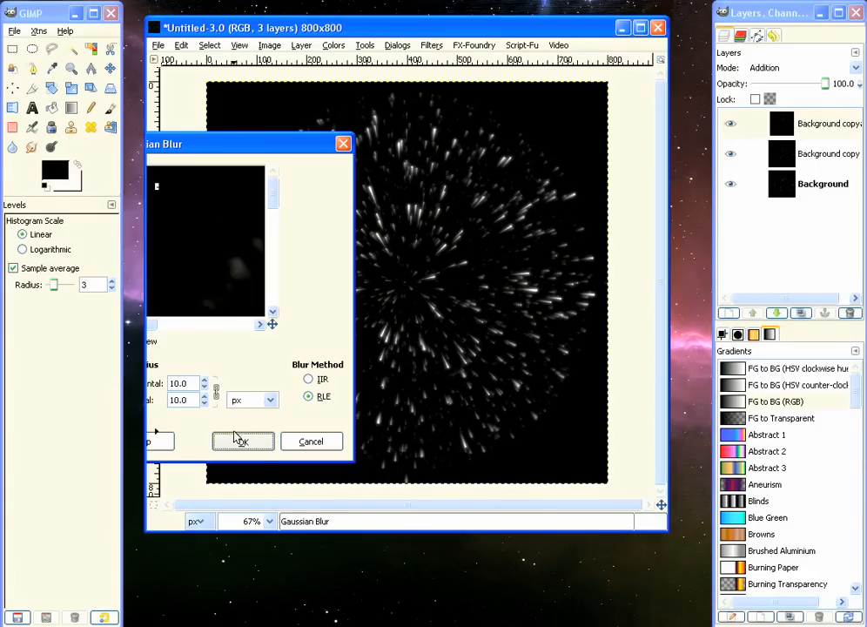
pyautogui.click(242, 443)
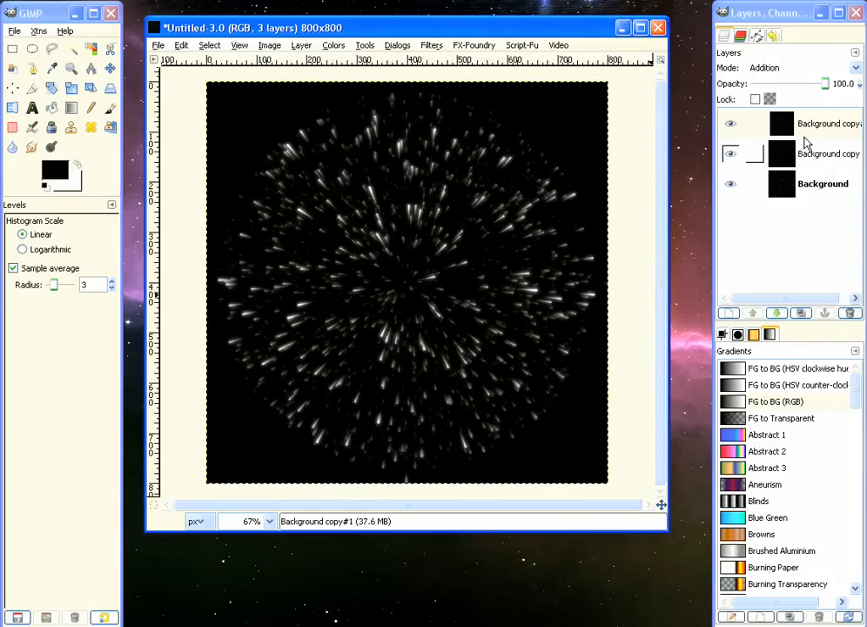
# - Flatten all the burst layers into a single Background layer
pyautogui.rightClick(827, 122)
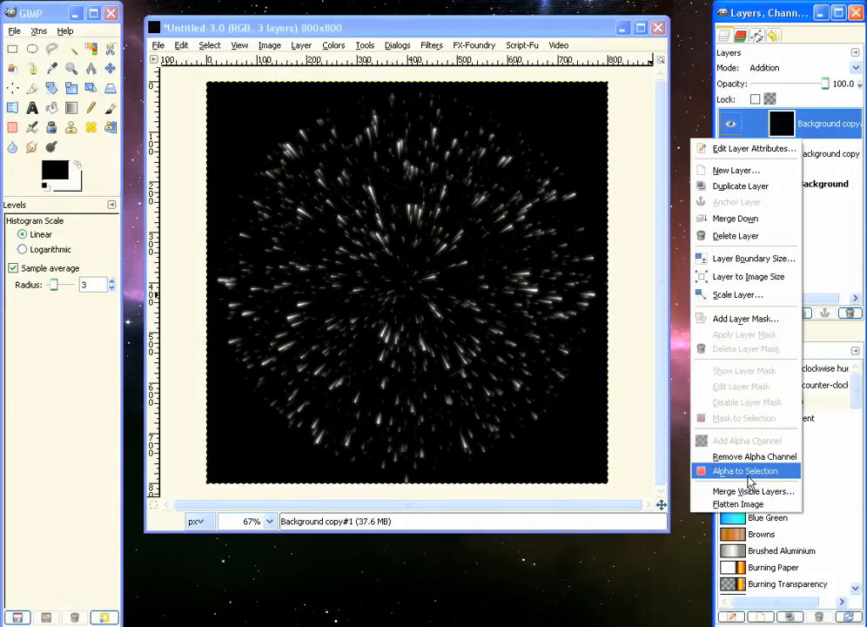
pyautogui.moveTo(738, 505)
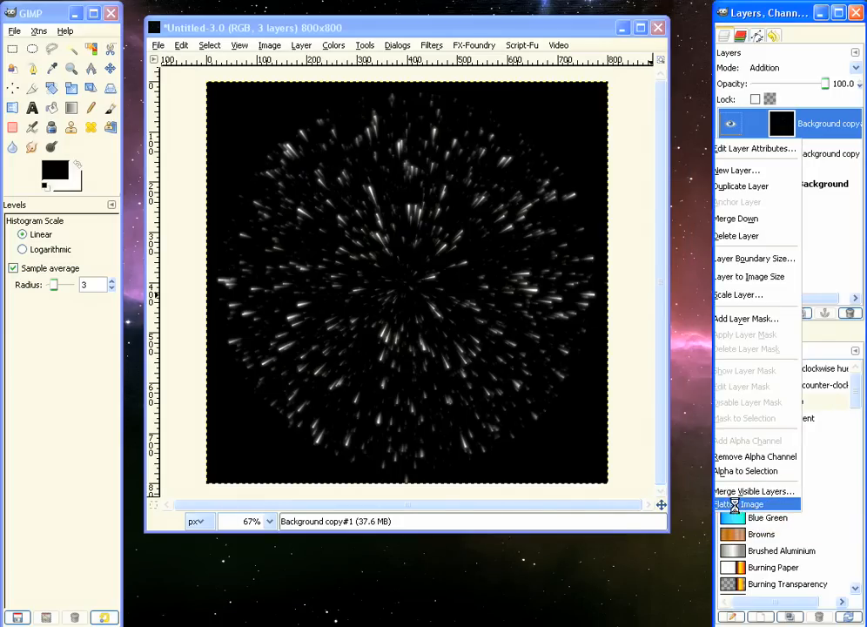
pyautogui.click(739, 505)
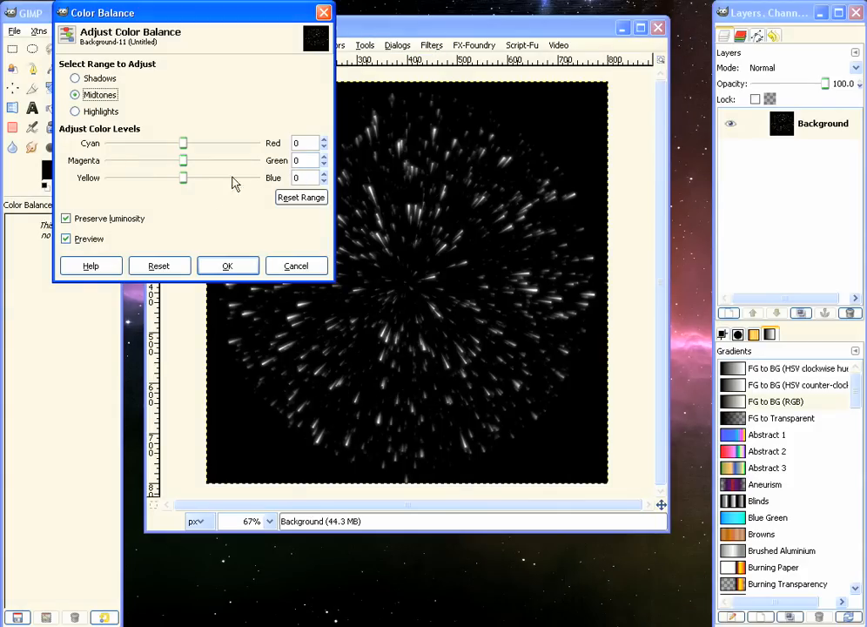
pyautogui.moveTo(247, 202)
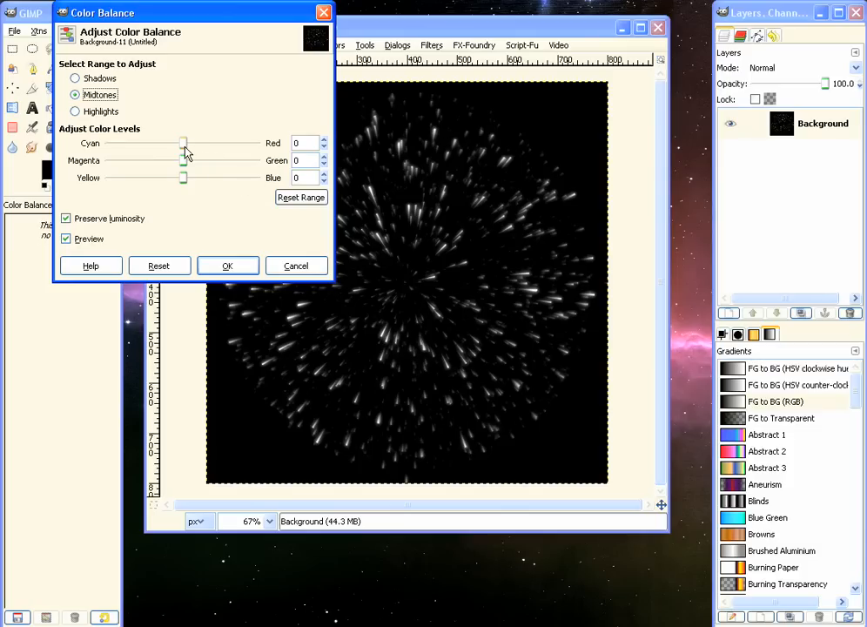
# - Tint the burst red via Color Balance: midtones Red 100, Green -70, Blue -75
pyautogui.moveTo(183, 143); pyautogui.dragTo(260, 143)
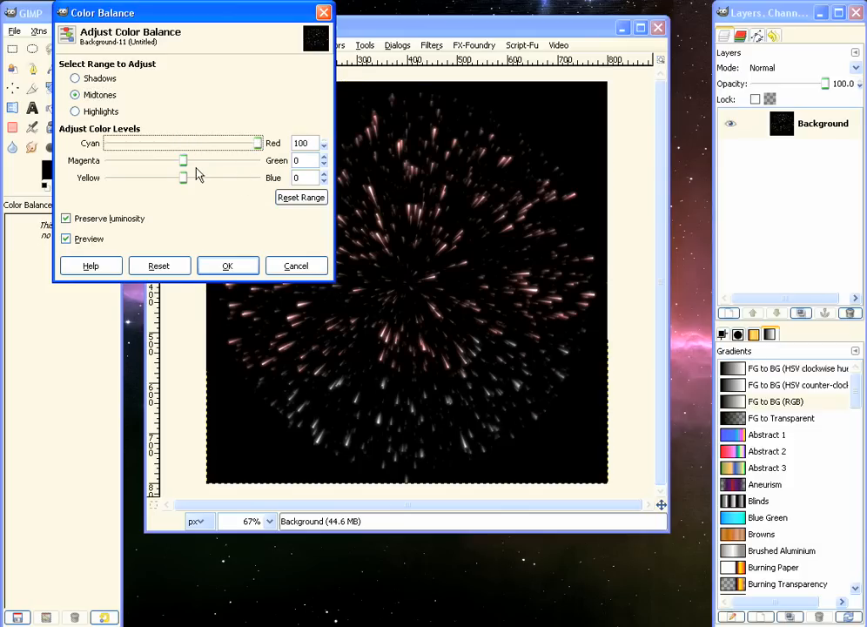
pyautogui.moveTo(183, 160); pyautogui.dragTo(111, 160)
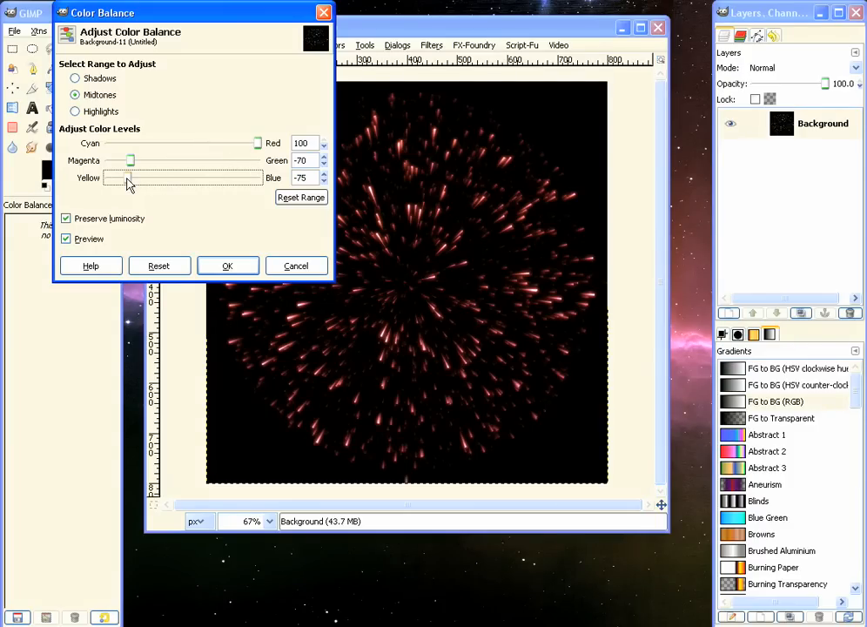
pyautogui.click(226, 265)
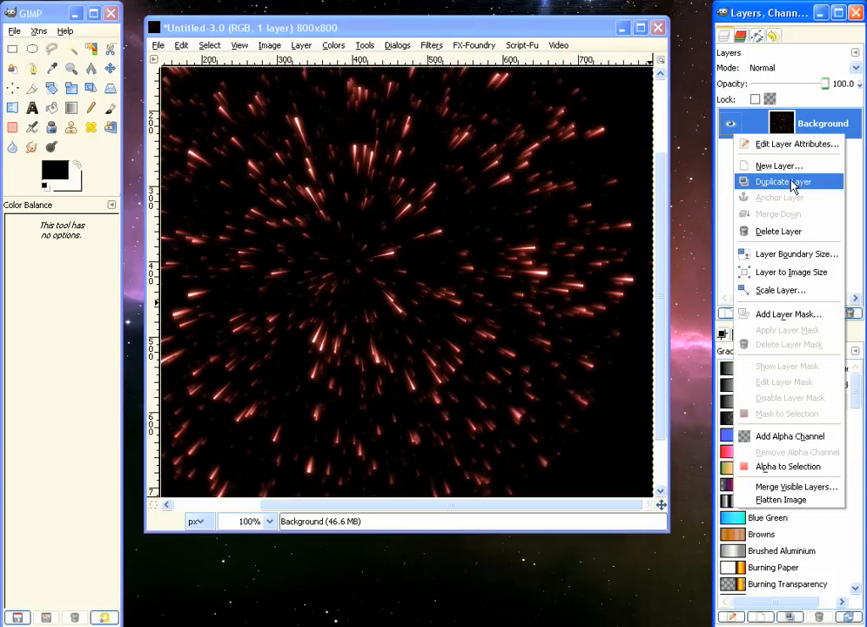
# - Duplicate the burst layer, blend the copy in Addition mode and merge it down
pyautogui.click(782, 181)
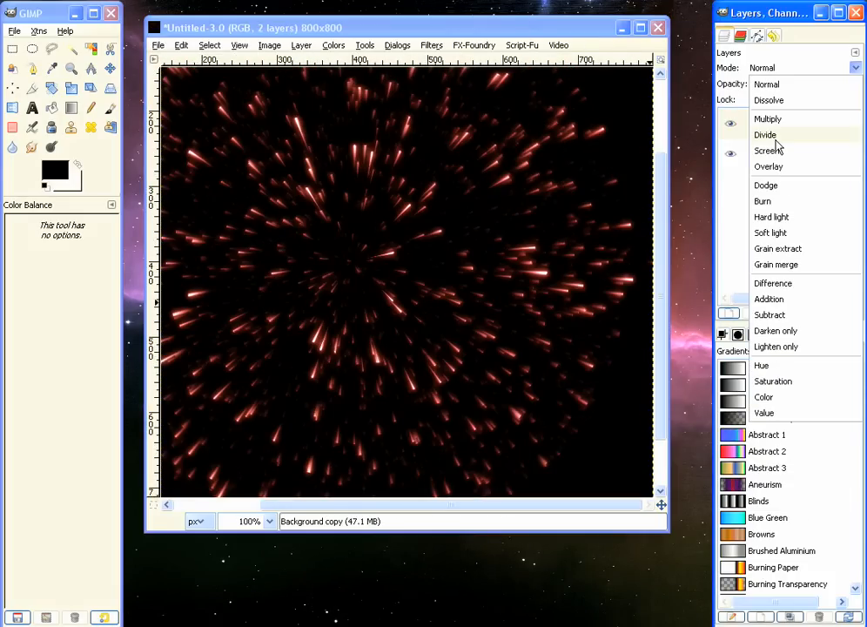
pyautogui.click(770, 150)
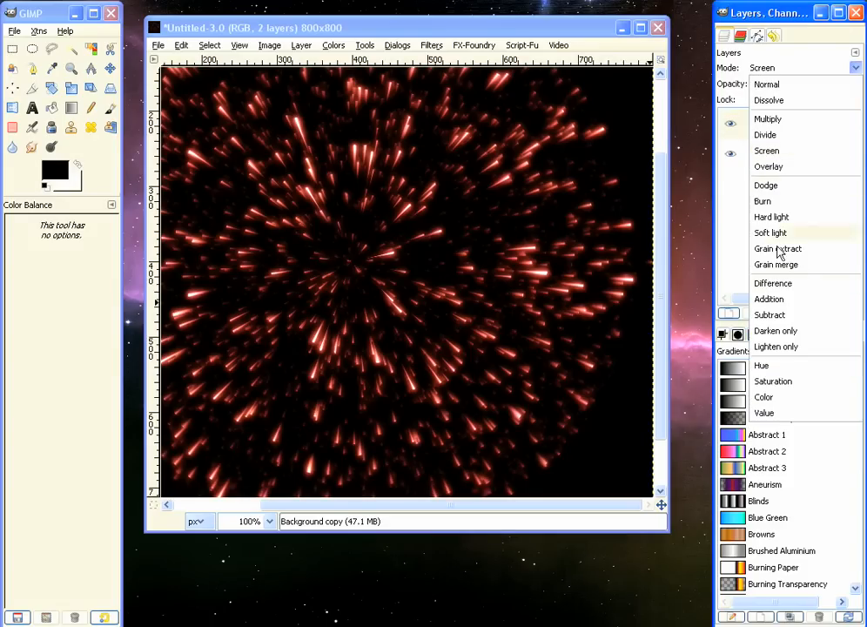
pyautogui.click(770, 299)
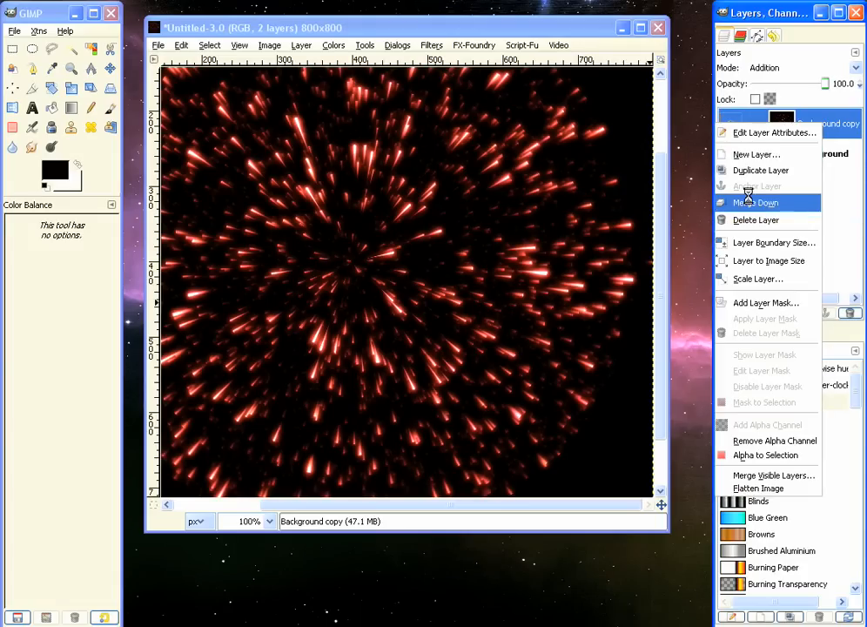
pyautogui.click(754, 202)
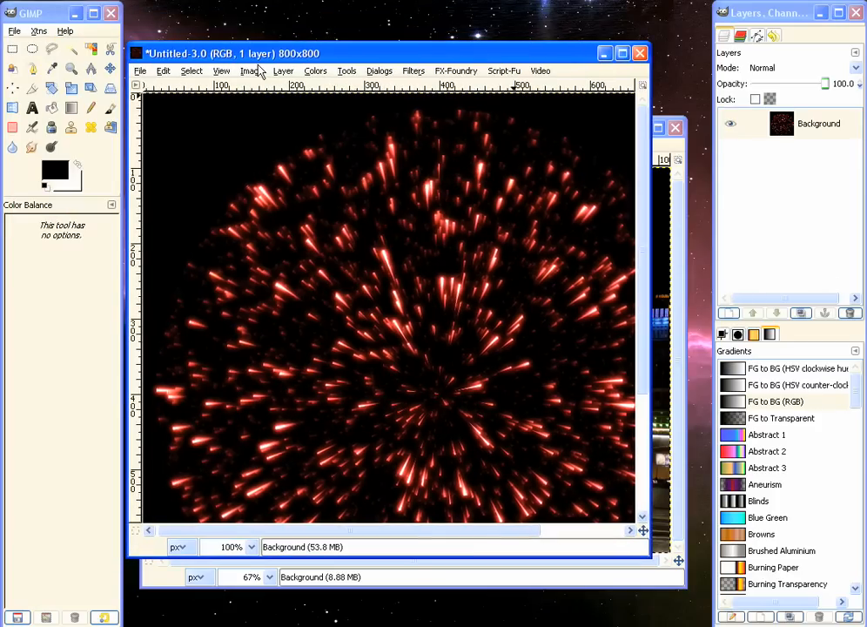
# - Select the entire burst image and copy it to the clipboard
pyautogui.click(191, 70)
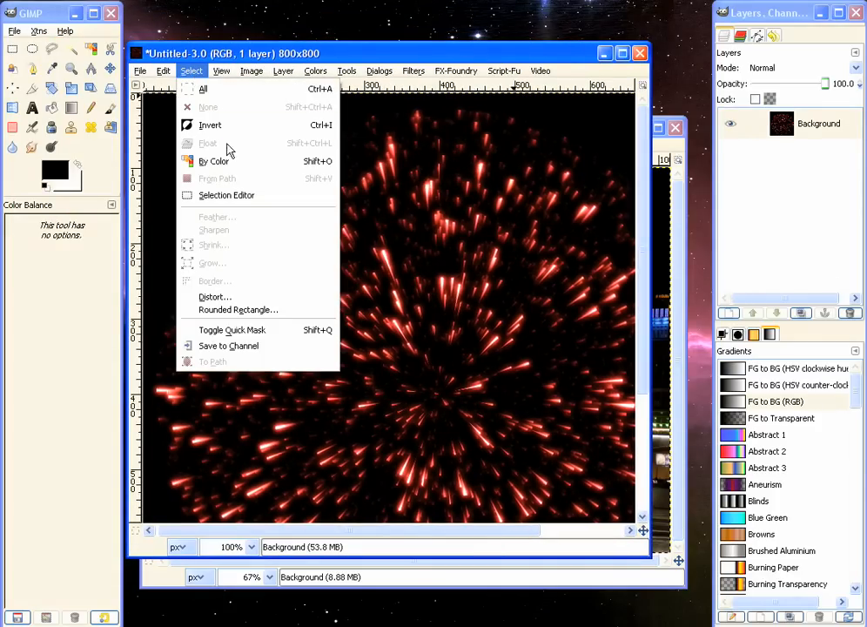
pyautogui.click(204, 89)
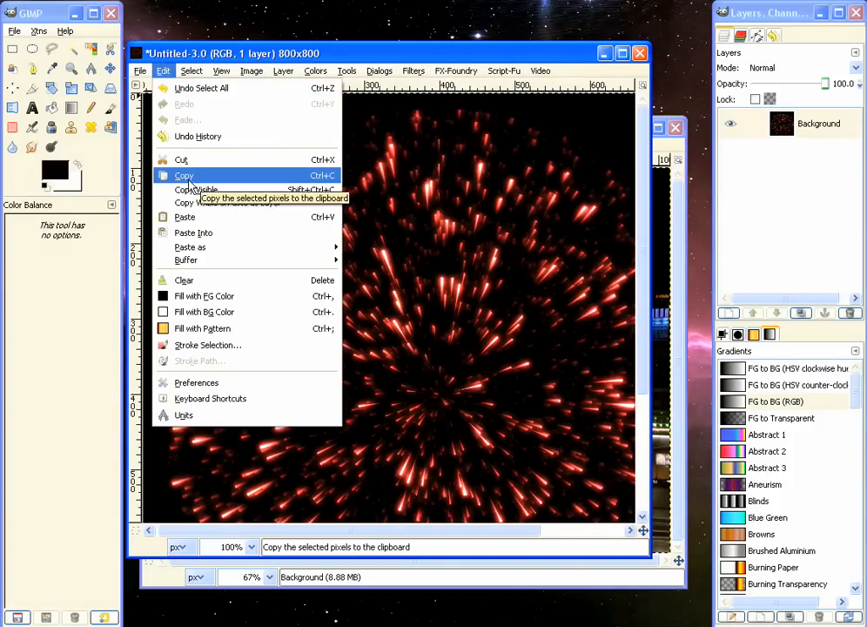
pyautogui.click(185, 176)
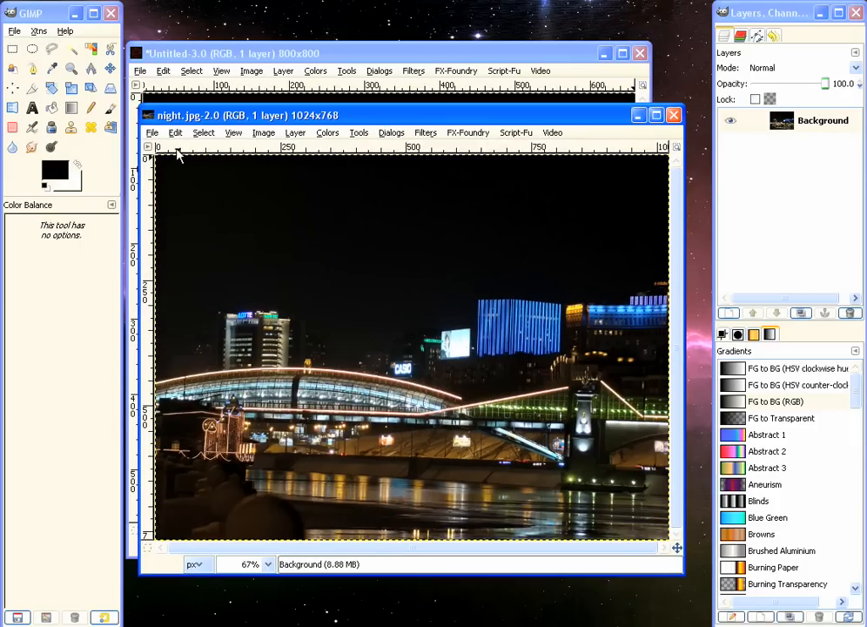
# - Paste the red burst into the night.jpg city photo
pyautogui.click(174, 132)
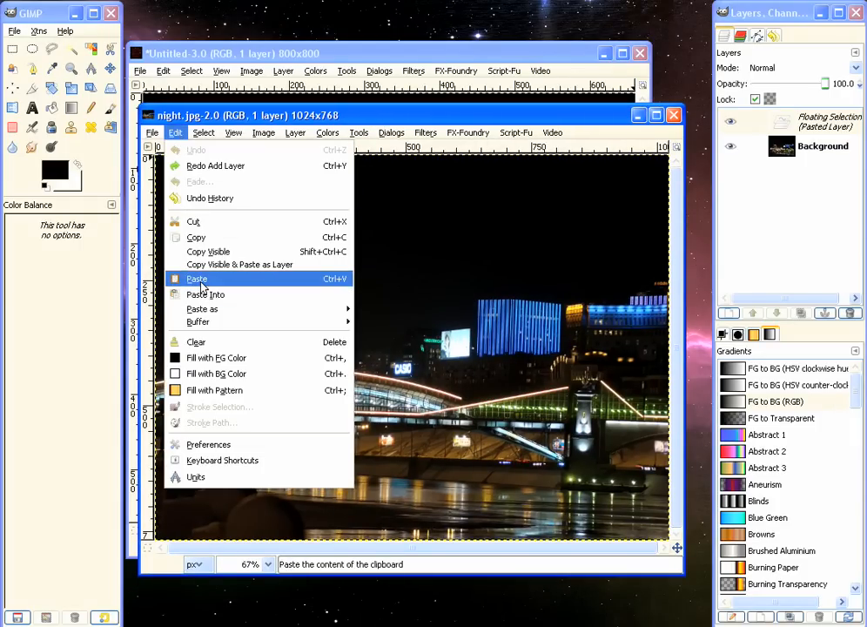
pyautogui.click(197, 278)
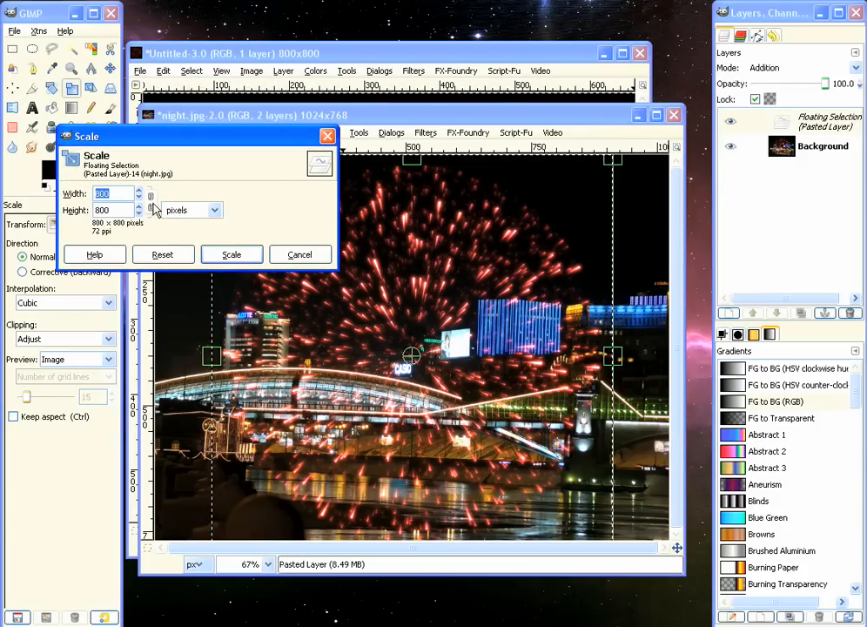
# - Scale the pasted burst to 450 × 450 pixels with linked width and height
pyautogui.click(14, 417)
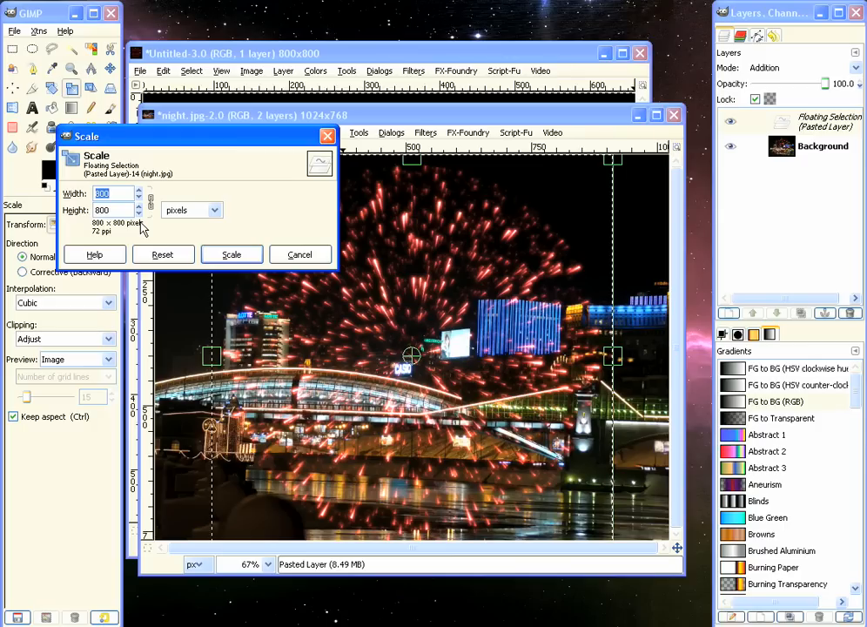
pyautogui.write('450')
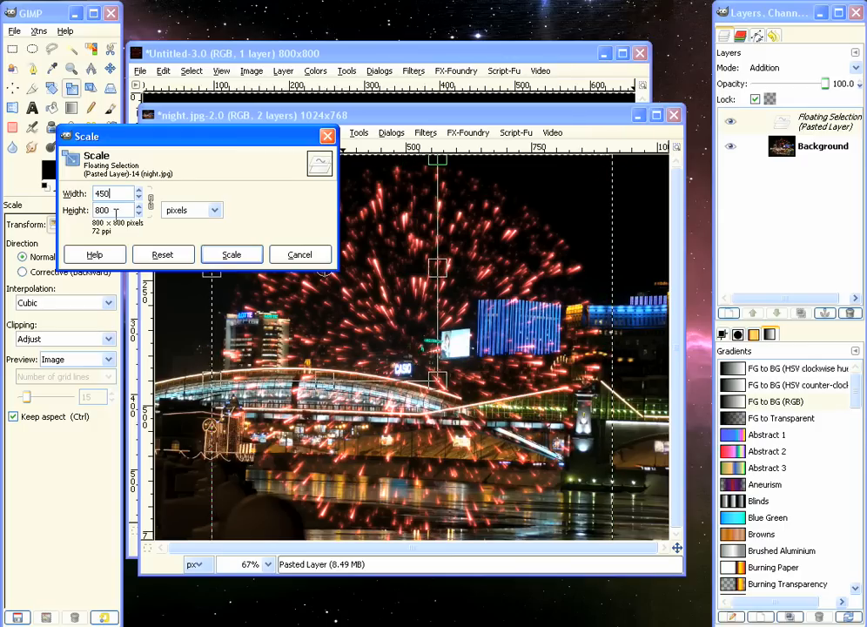
pyautogui.click(231, 254)
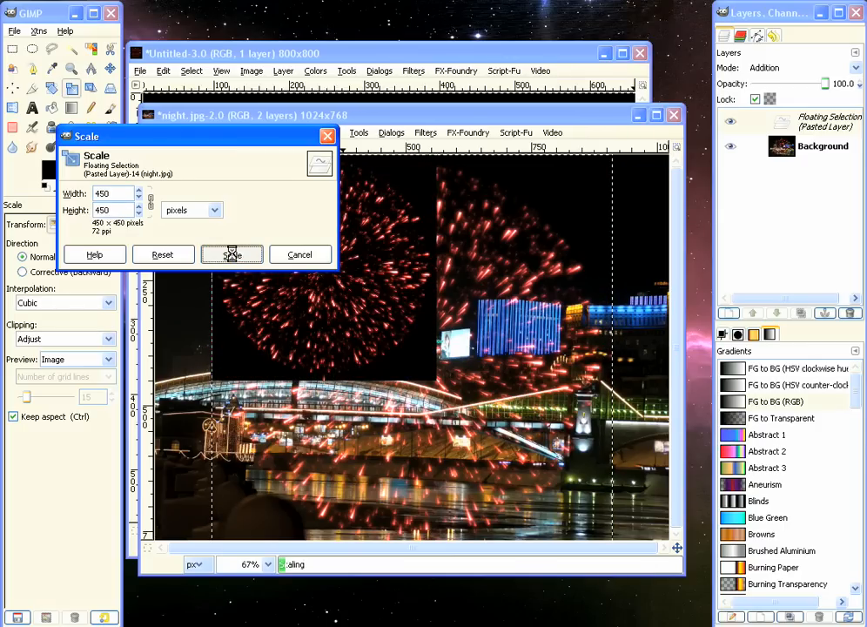
pyautogui.click(231, 255)
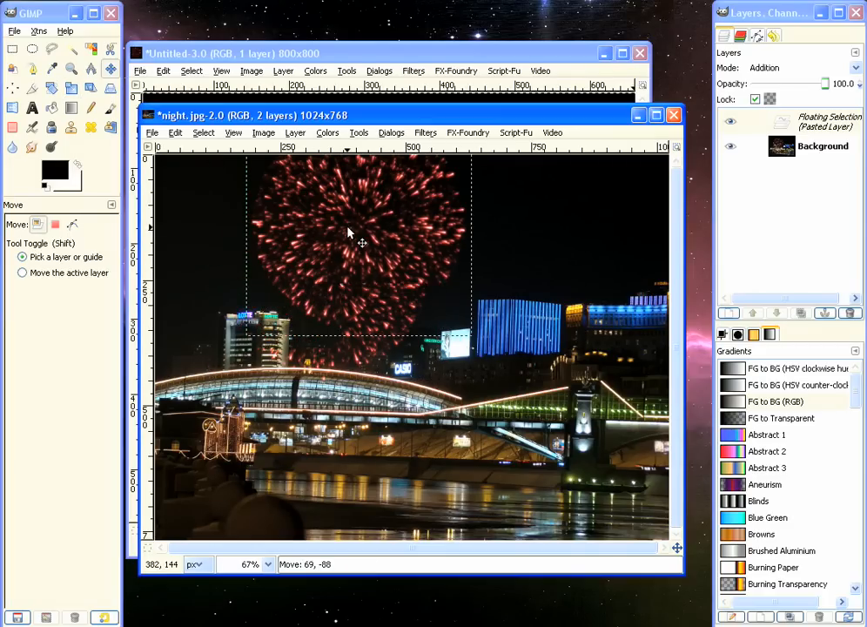
# - Move the burst into the upper-left dark sky and anchor it onto the city photo
pyautogui.moveTo(348, 236); pyautogui.dragTo(358, 229)
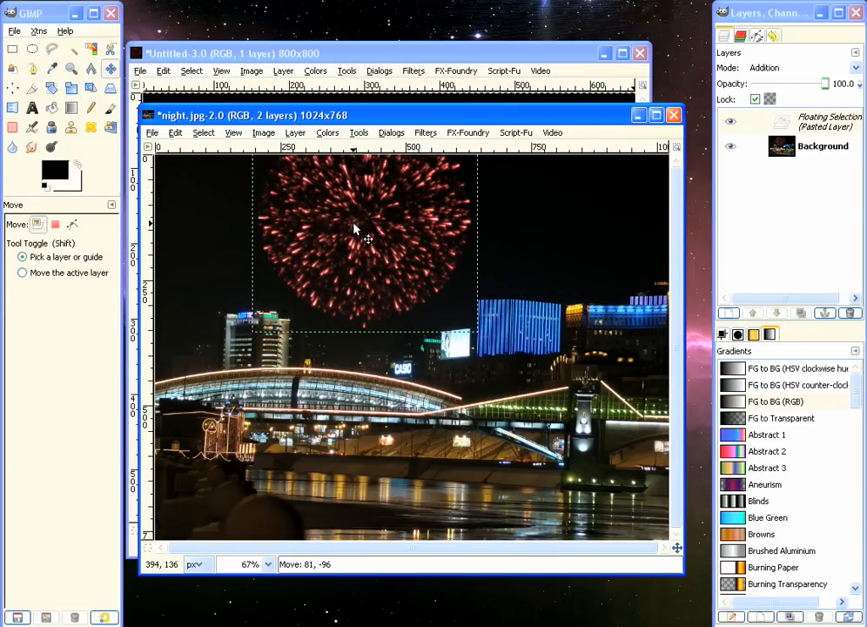
pyautogui.click(268, 564)
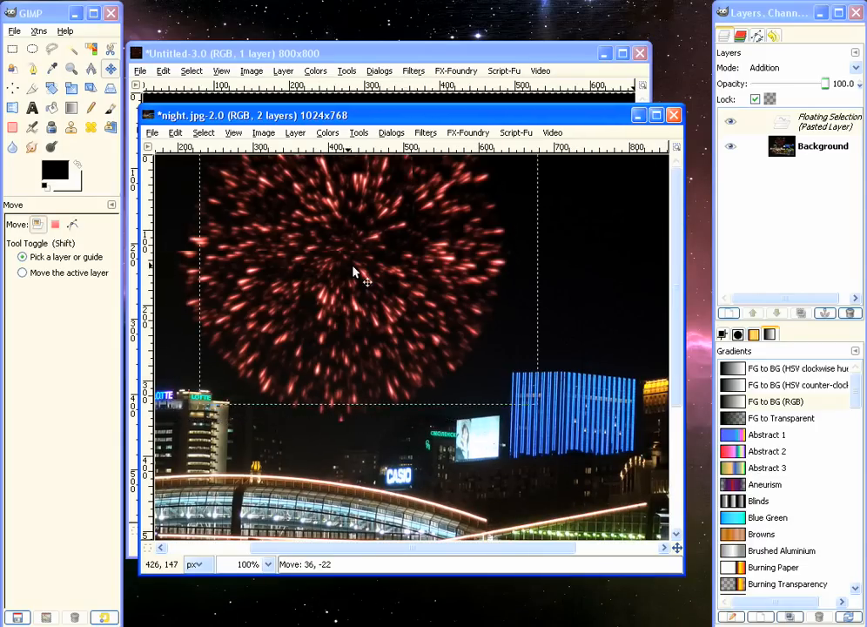
pyautogui.moveTo(355, 275); pyautogui.dragTo(329, 279)
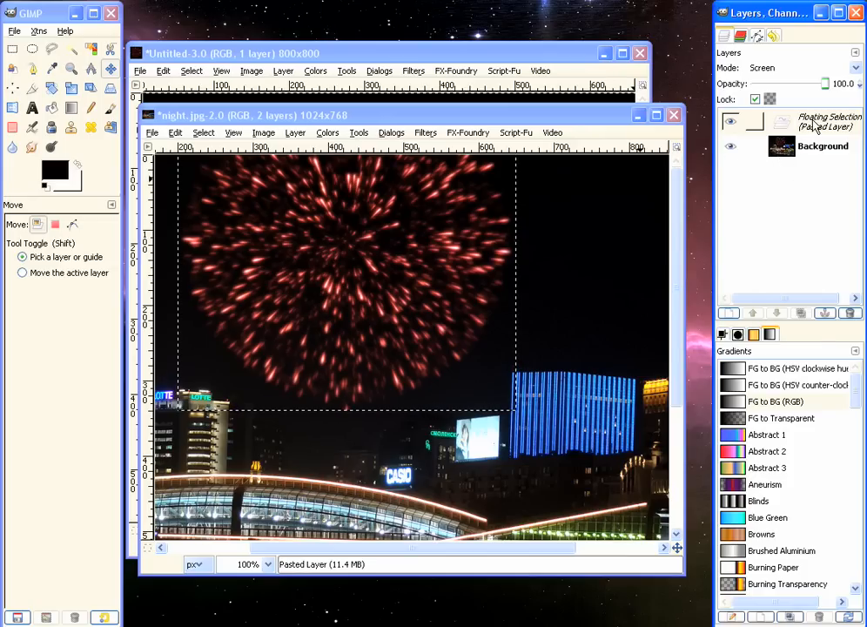
pyautogui.rightClick(827, 122)
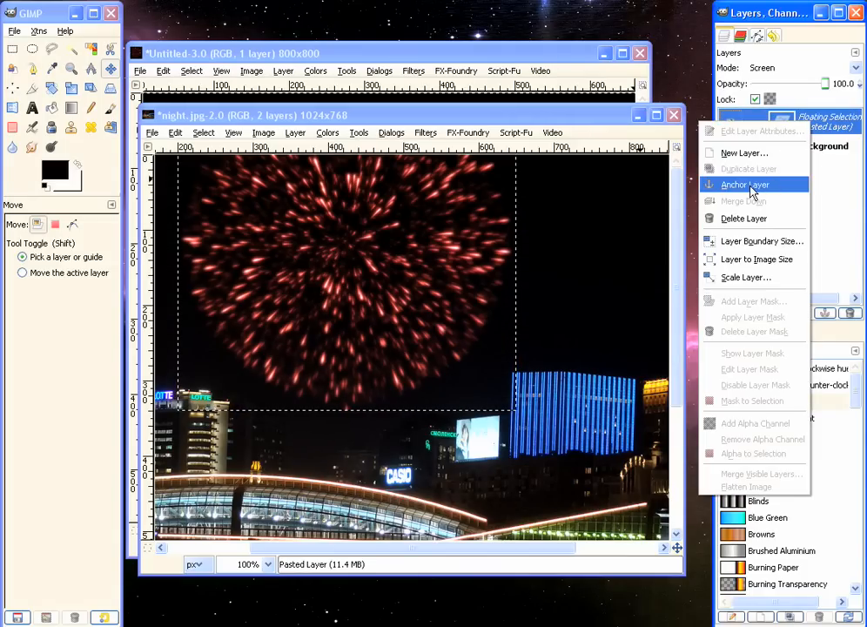
pyautogui.click(745, 184)
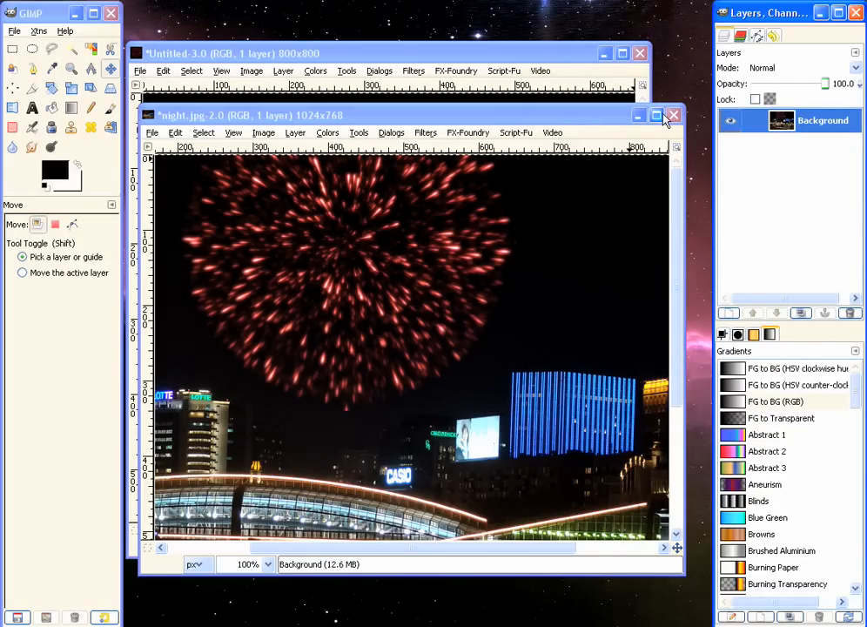
# - Maximize the night.jpg window so the finished composite fills the screen
pyautogui.click(655, 115)
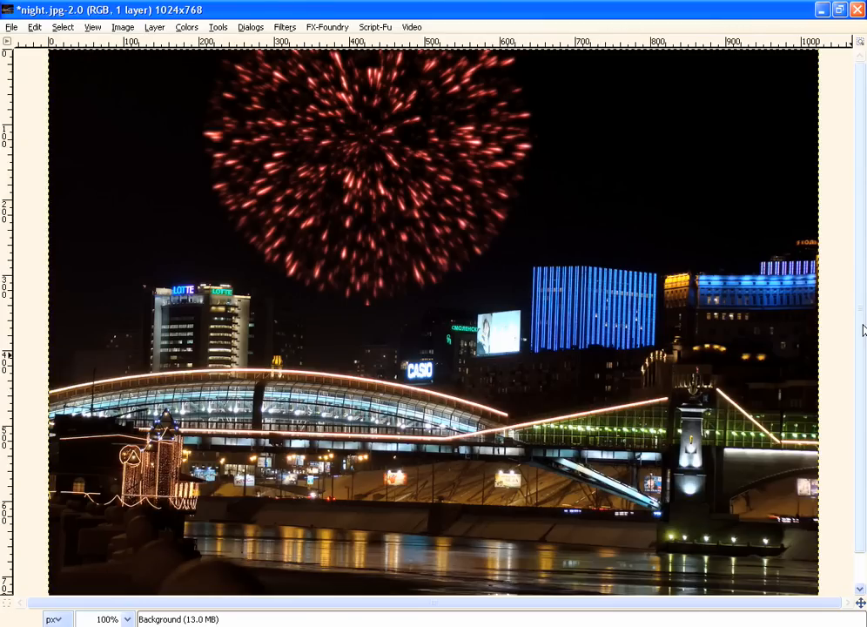
pyautogui.moveTo(862, 178)
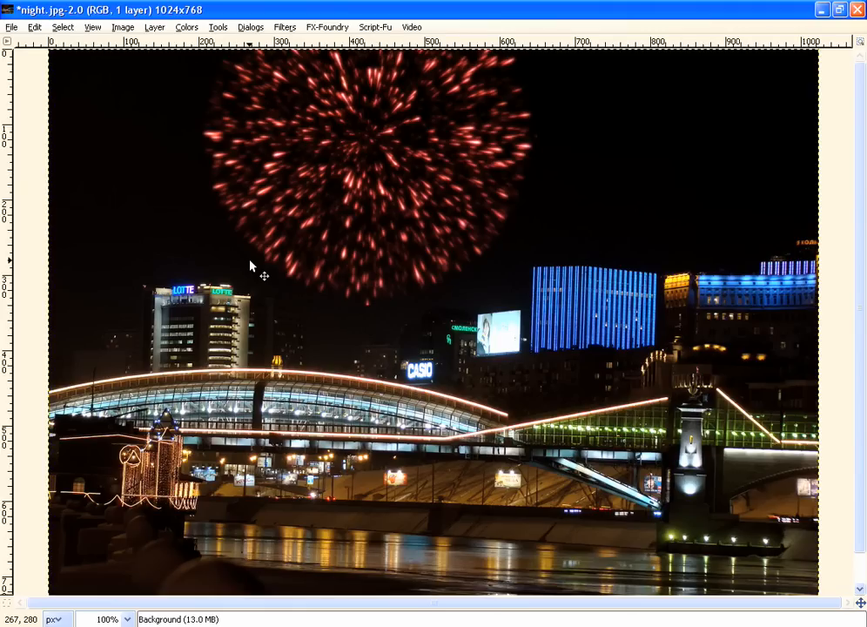
pyautogui.moveTo(359, 442)
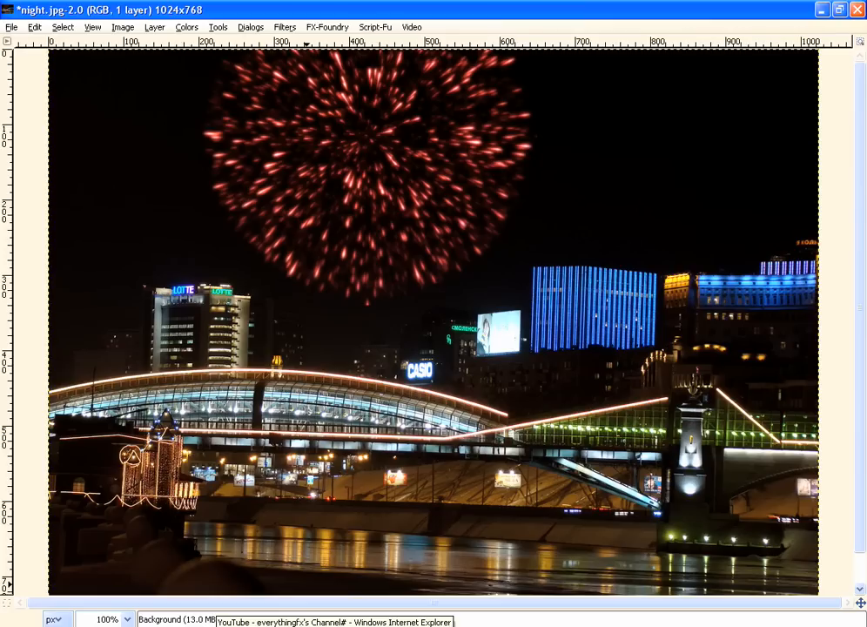
pyautogui.moveTo(264, 534)
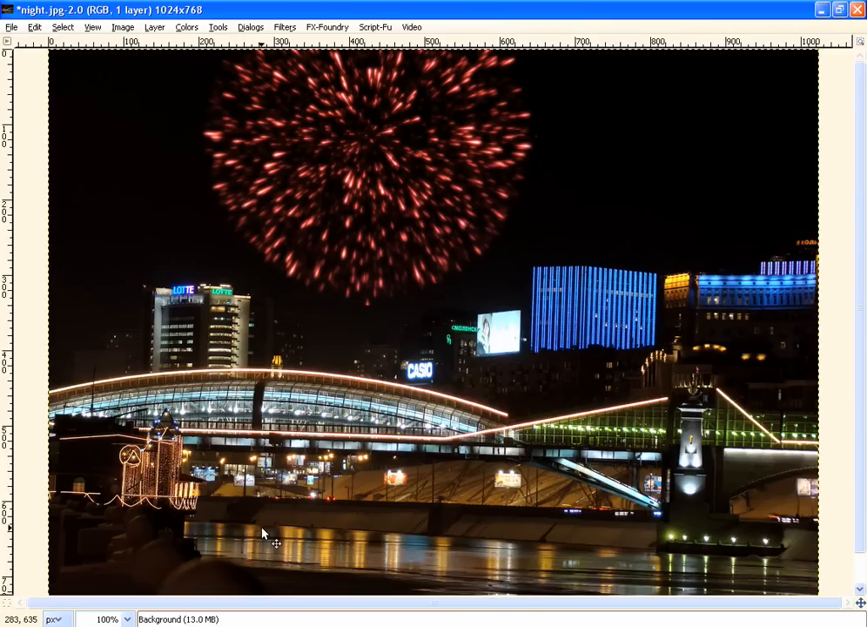